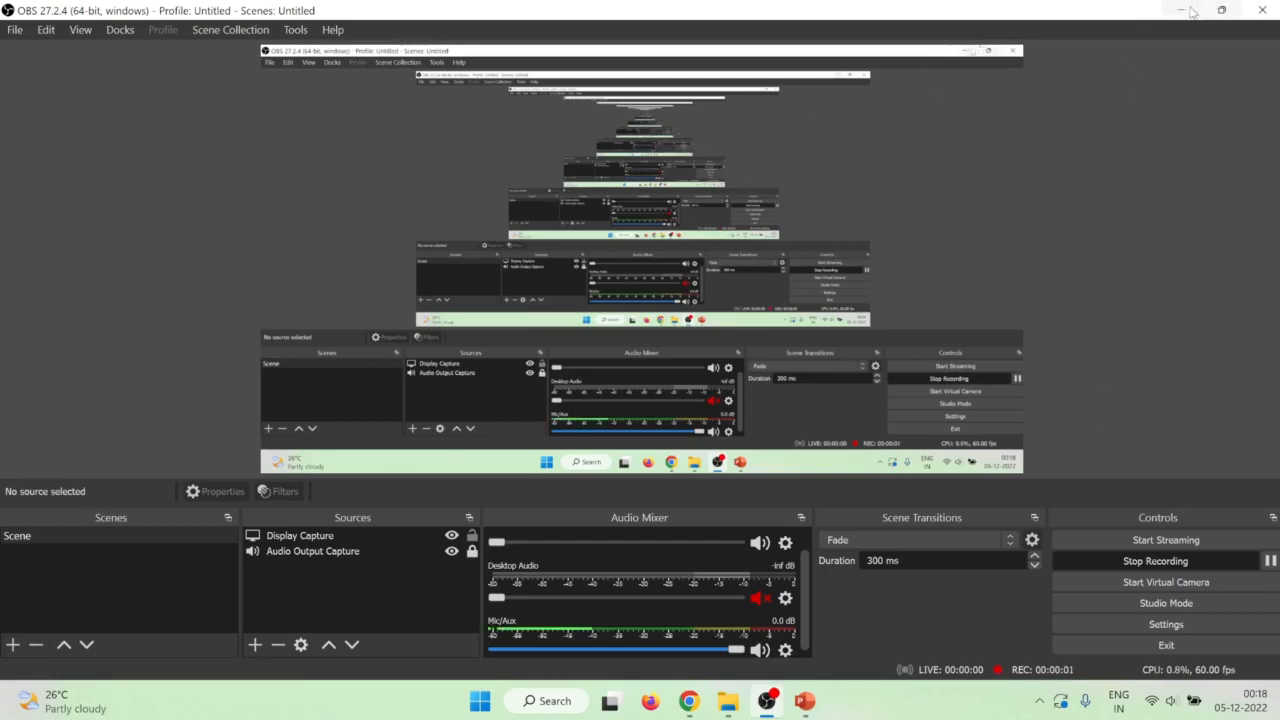
Minimise OBS Studio so the PowerPoint deck at slide 95 is visible.
{"action": "left_click", "coordinate": [804, 700]}
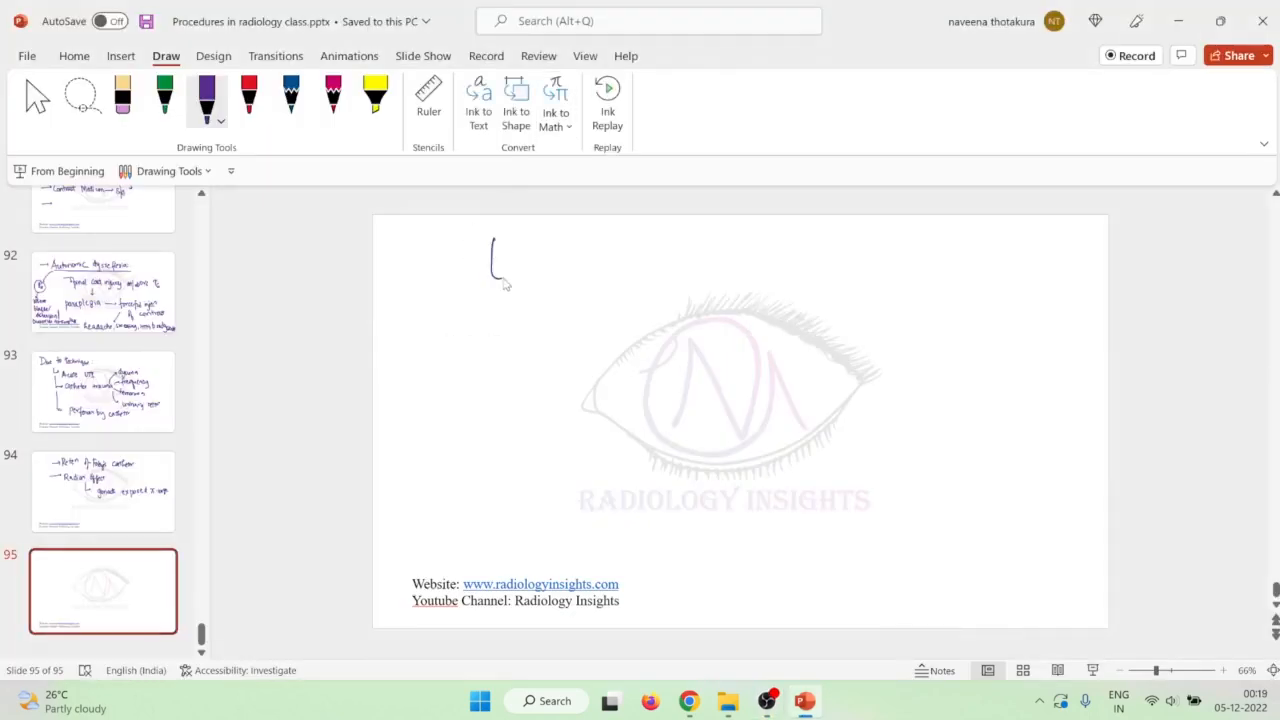
Handwrite the red title 'Excretion MCU' on slide 95, underline it, and add a new slide.
{"action": "left_click_drag", "start_coordinate": [490, 244], "coordinate": [520, 276]}
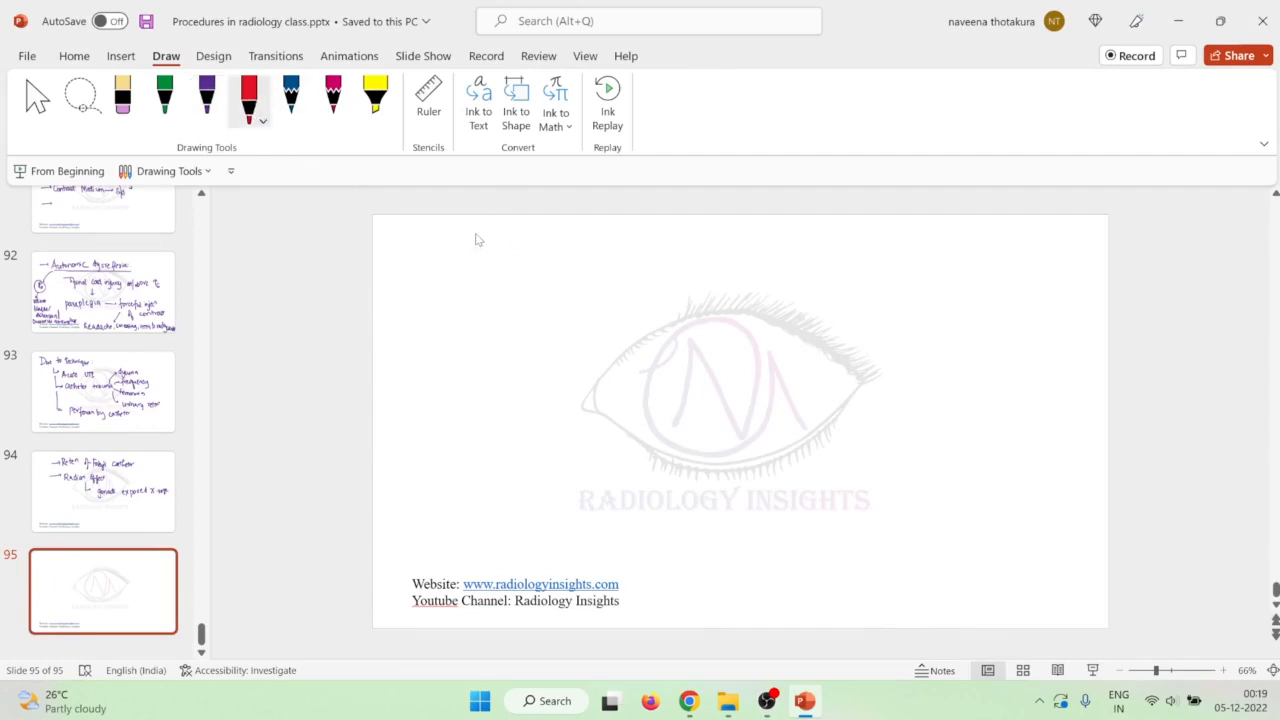
{"action": "left_click_drag", "start_coordinate": [470, 240], "coordinate": [544, 276]}
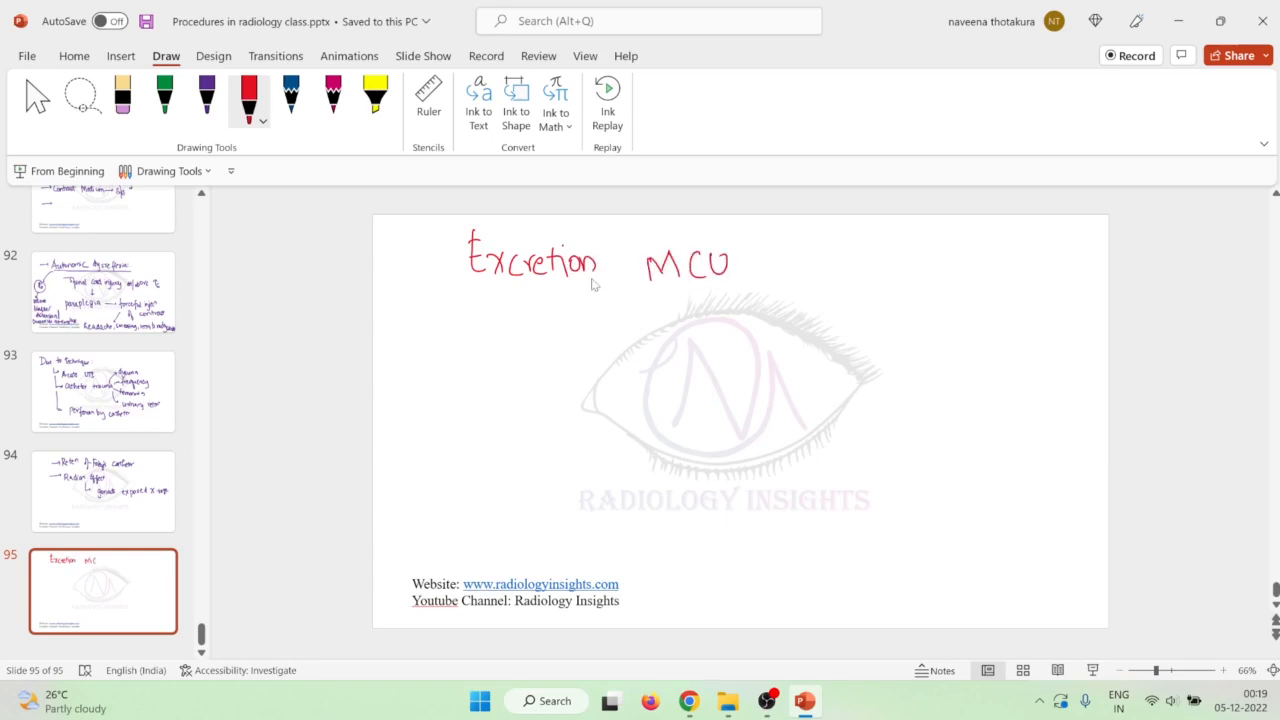
{"action": "left_click_drag", "start_coordinate": [444, 296], "coordinate": [750, 296]}
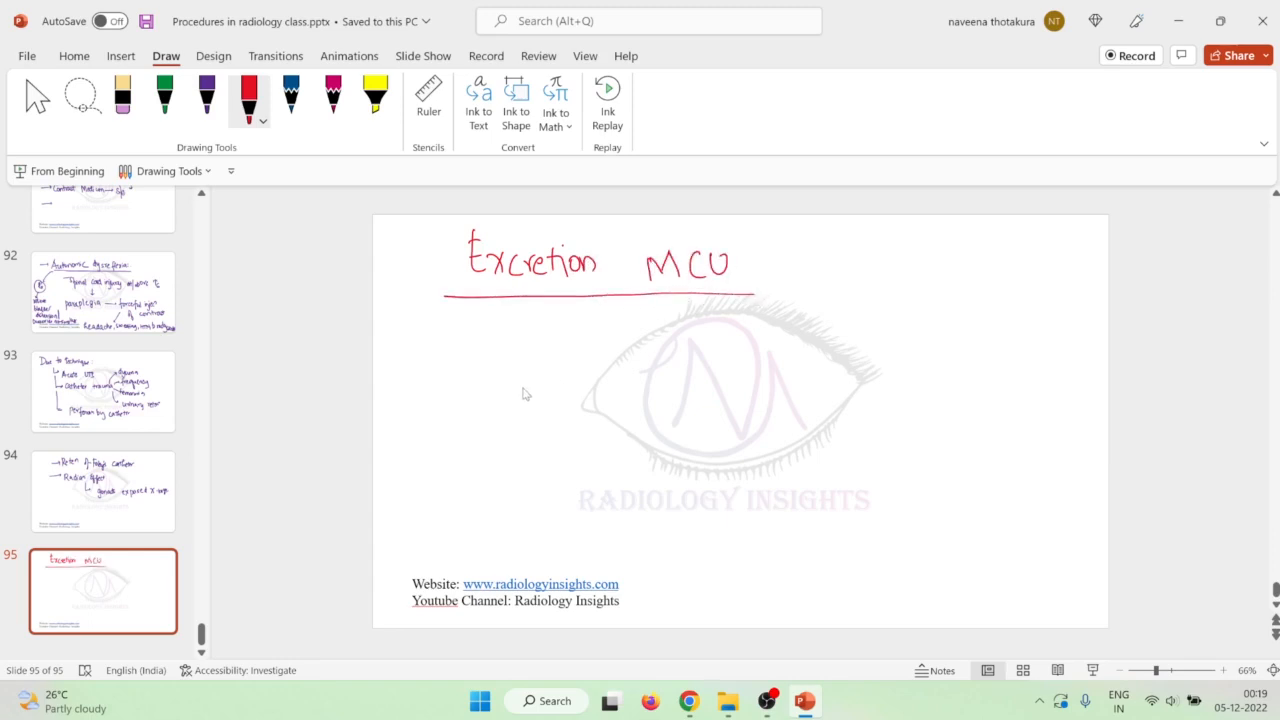
{"action": "left_click", "coordinate": [206, 96]}
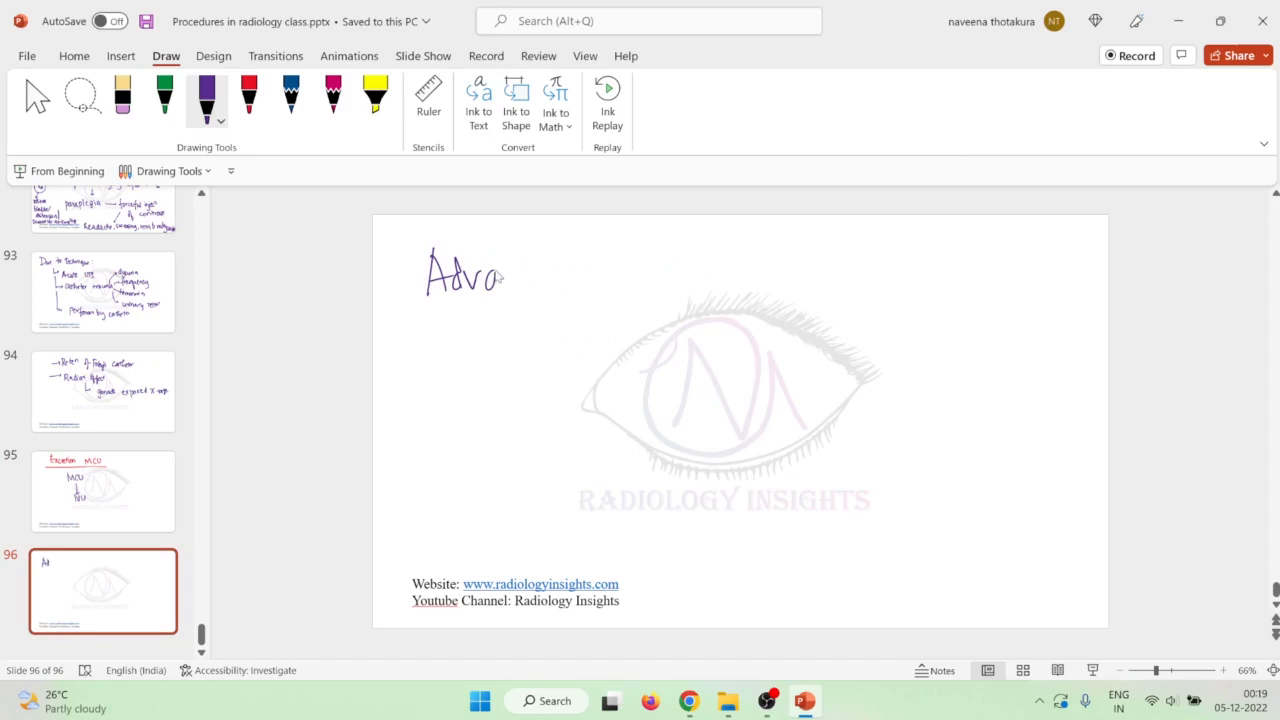
Handwrite the purple 'Advantages' heading on slide 96.
{"action": "left_click_drag", "start_coordinate": [500, 276], "coordinate": [596, 284]}
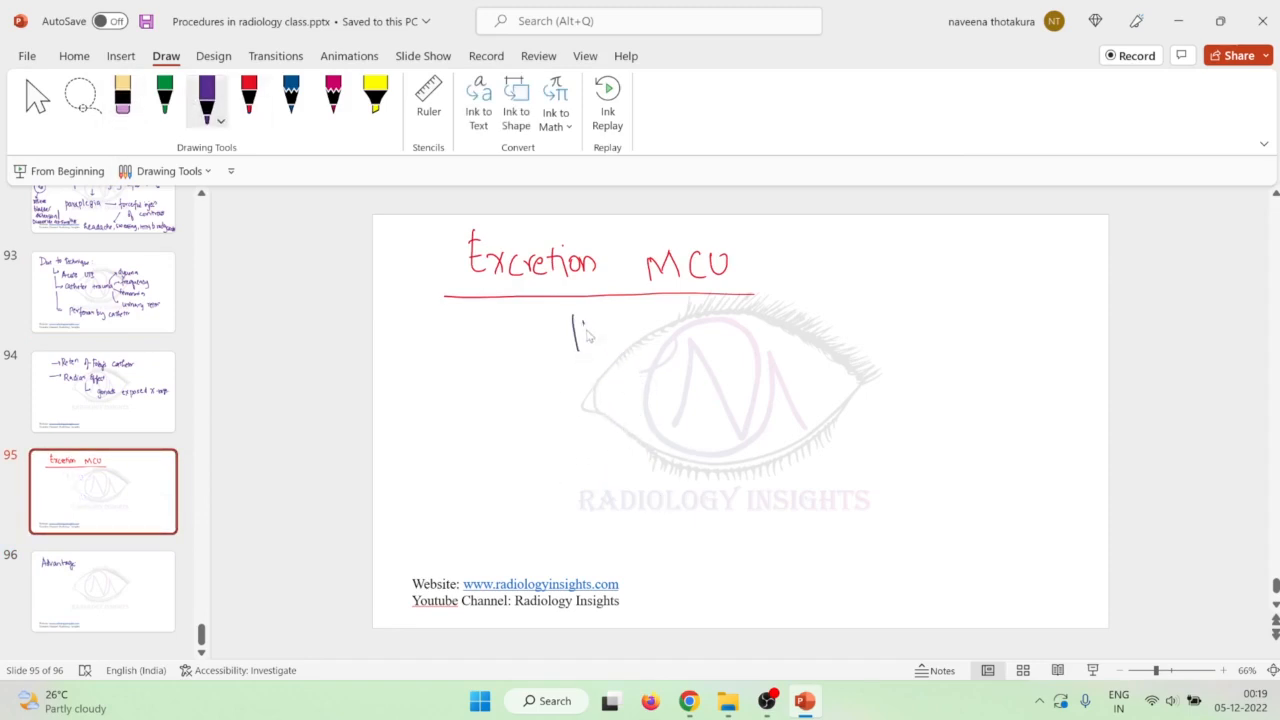
Write 'IVU' with a down arrow to 'MCU' under the slide 95 title, then return to slide 96.
{"action": "left_click_drag", "start_coordinate": [576, 320], "coordinate": [616, 410]}
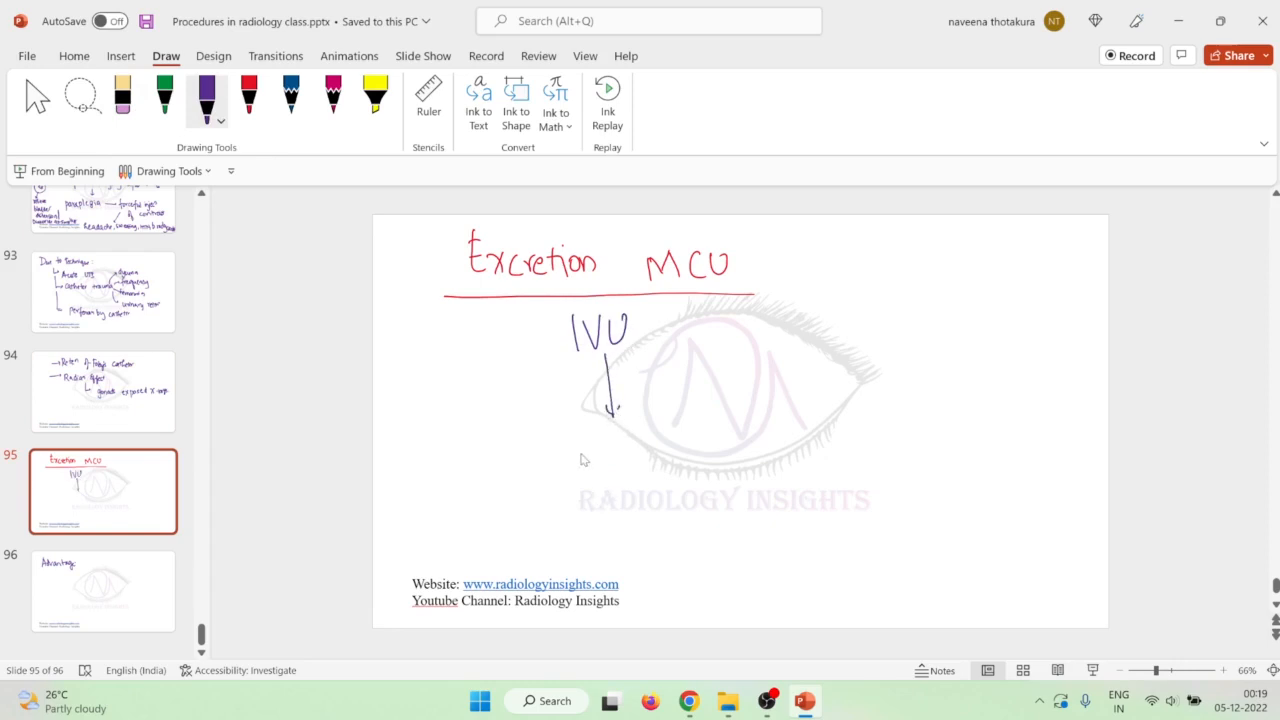
{"action": "left_click_drag", "start_coordinate": [578, 460], "coordinate": [644, 464]}
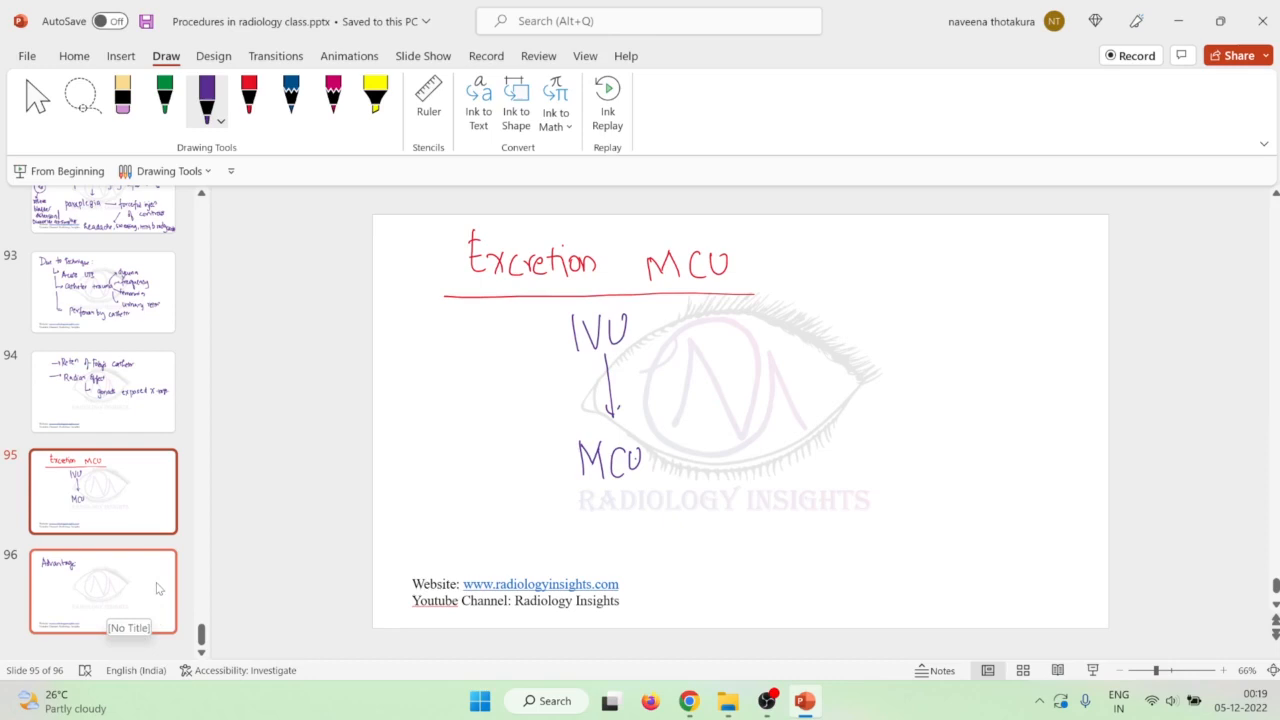
{"action": "left_click", "coordinate": [104, 590]}
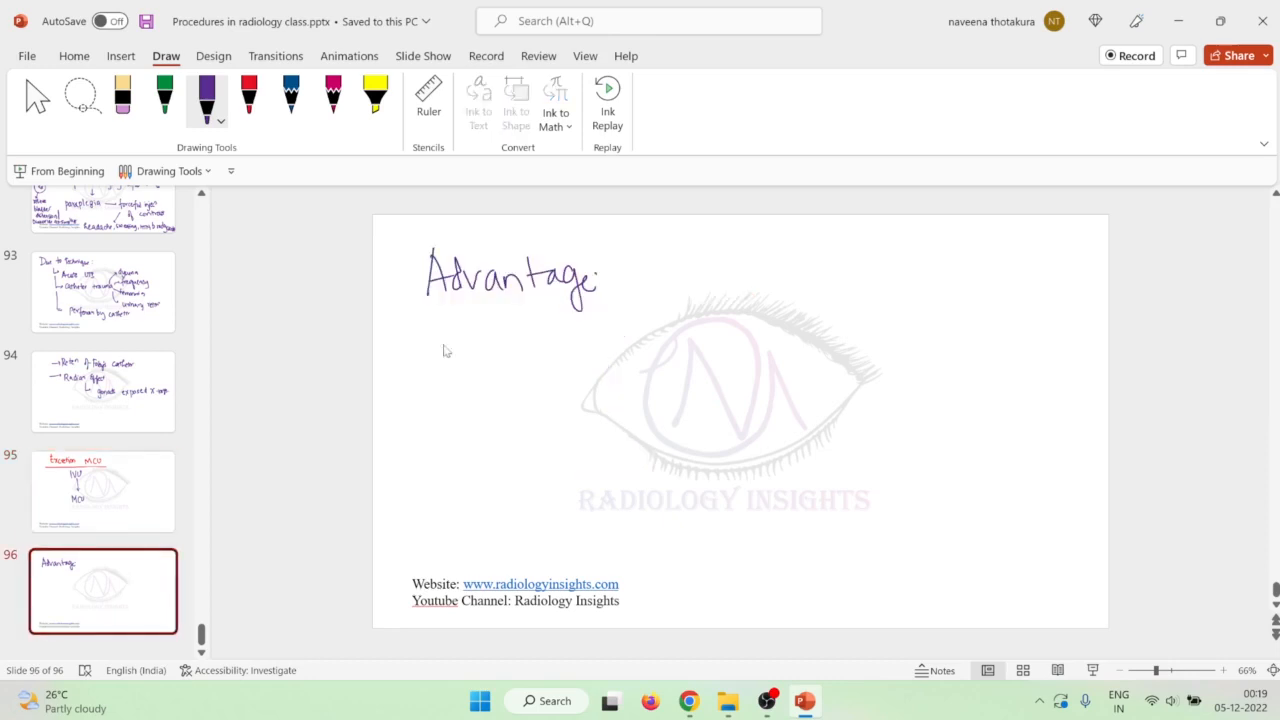
Handwrite the first two advantages: no catheterization and no cross infection, each with an arrow.
{"action": "left_click_drag", "start_coordinate": [490, 336], "coordinate": [564, 320]}
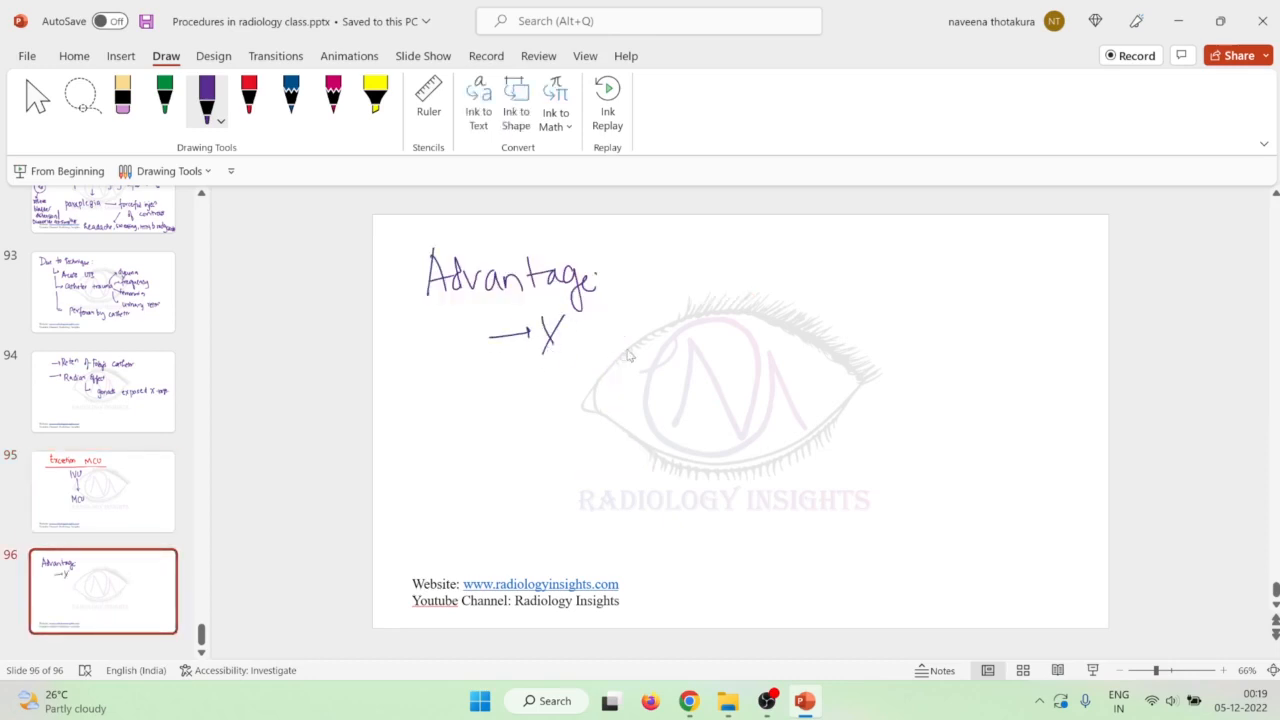
{"action": "left_click_drag", "start_coordinate": [624, 360], "coordinate": [664, 340]}
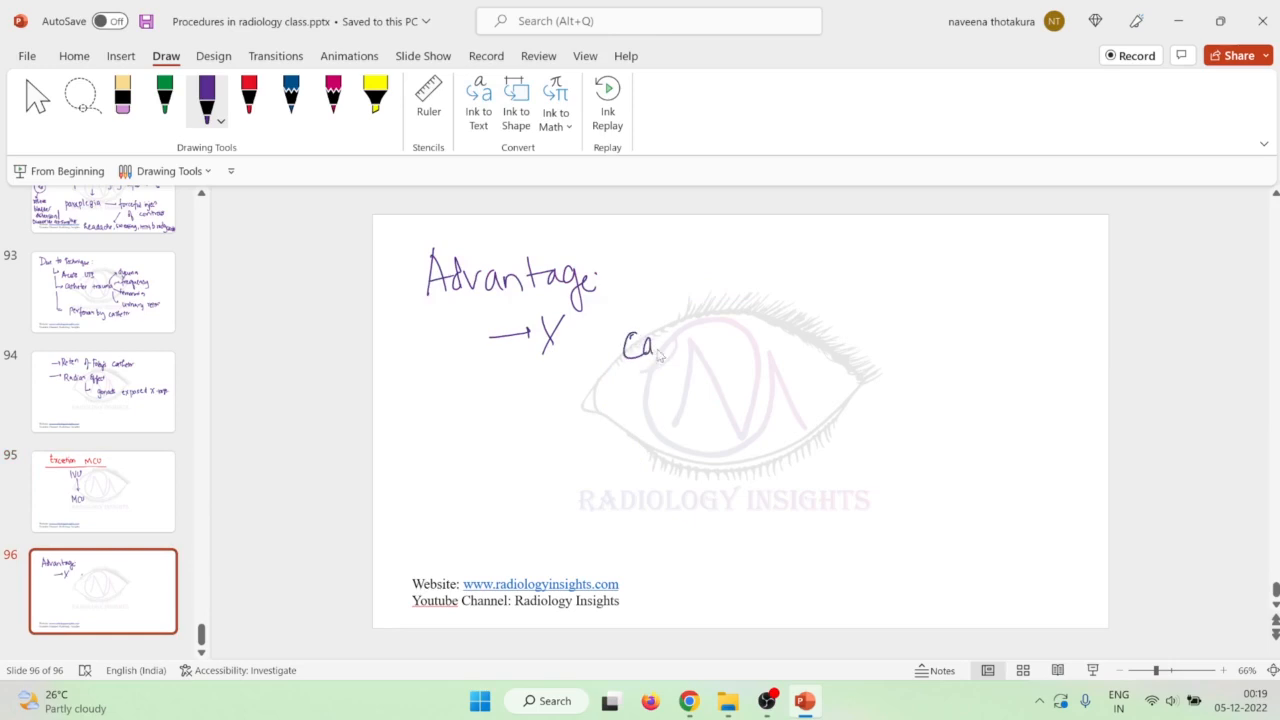
{"action": "left_click_drag", "start_coordinate": [660, 344], "coordinate": [716, 344]}
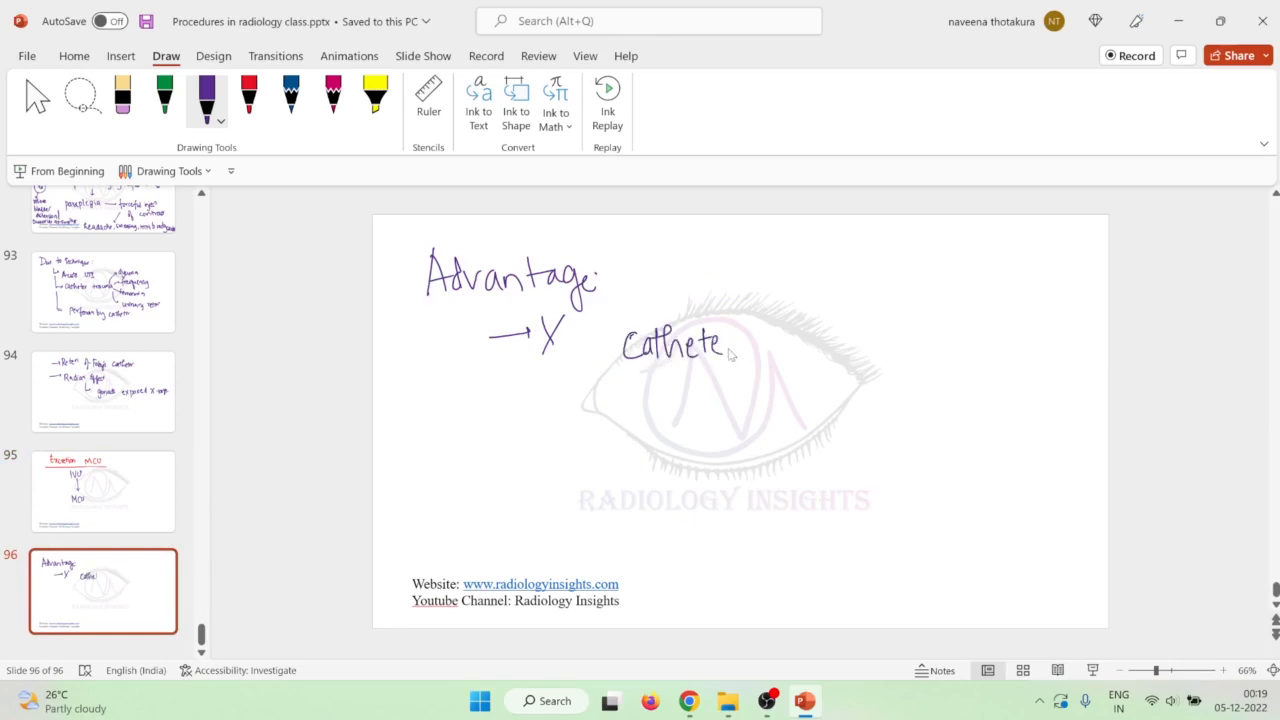
{"action": "left_click_drag", "start_coordinate": [720, 344], "coordinate": [744, 350]}
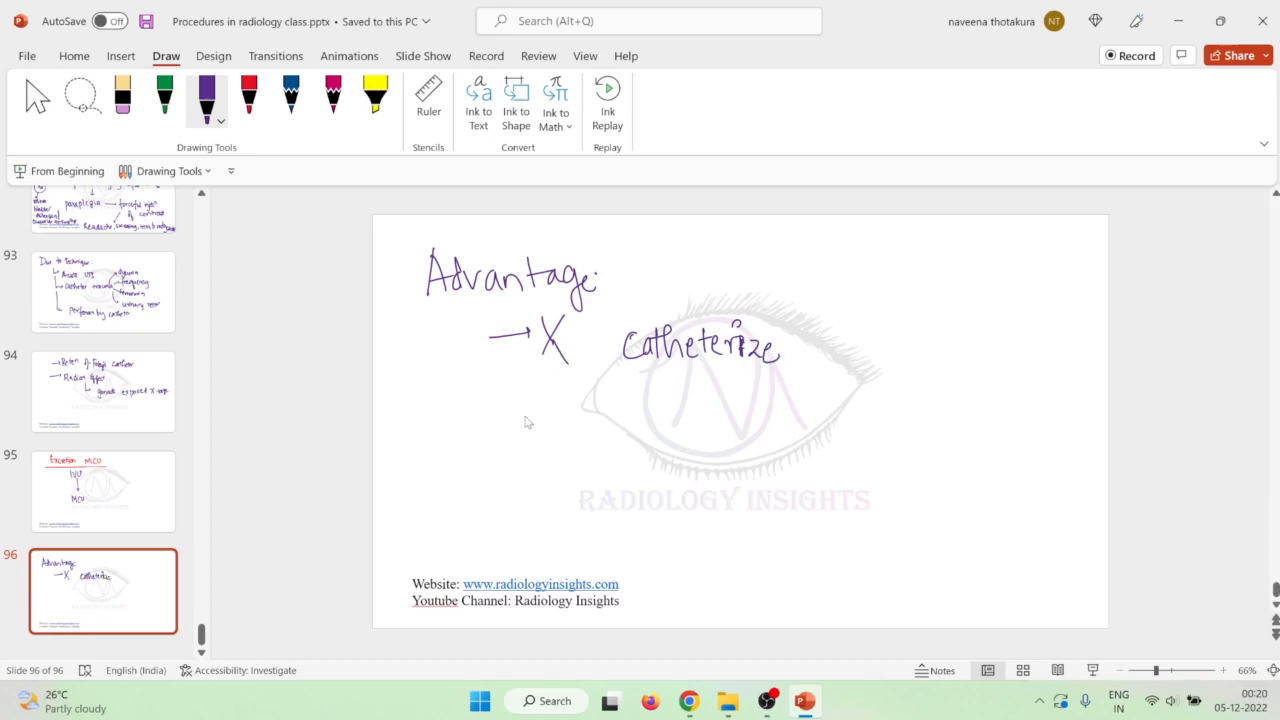
{"action": "left_click_drag", "start_coordinate": [496, 420], "coordinate": [544, 412]}
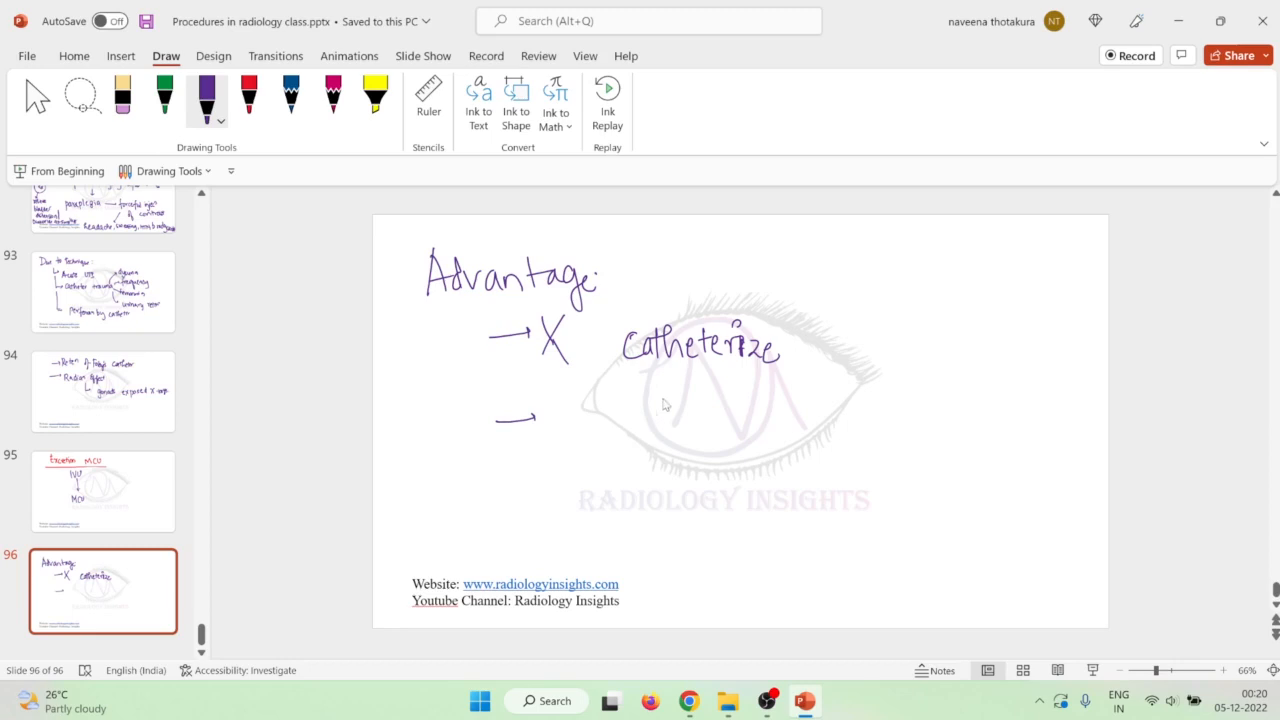
{"action": "left_click_drag", "start_coordinate": [576, 420], "coordinate": [660, 440]}
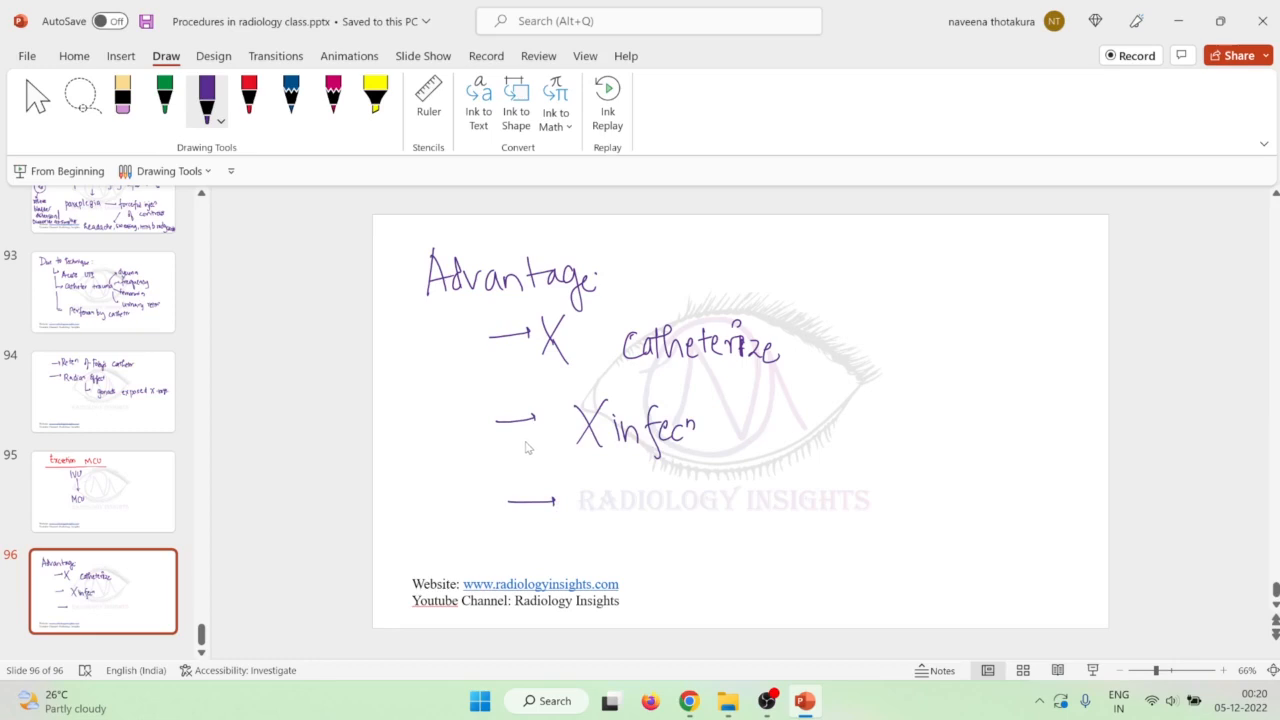
{"action": "mouse_move", "coordinate": [532, 452]}
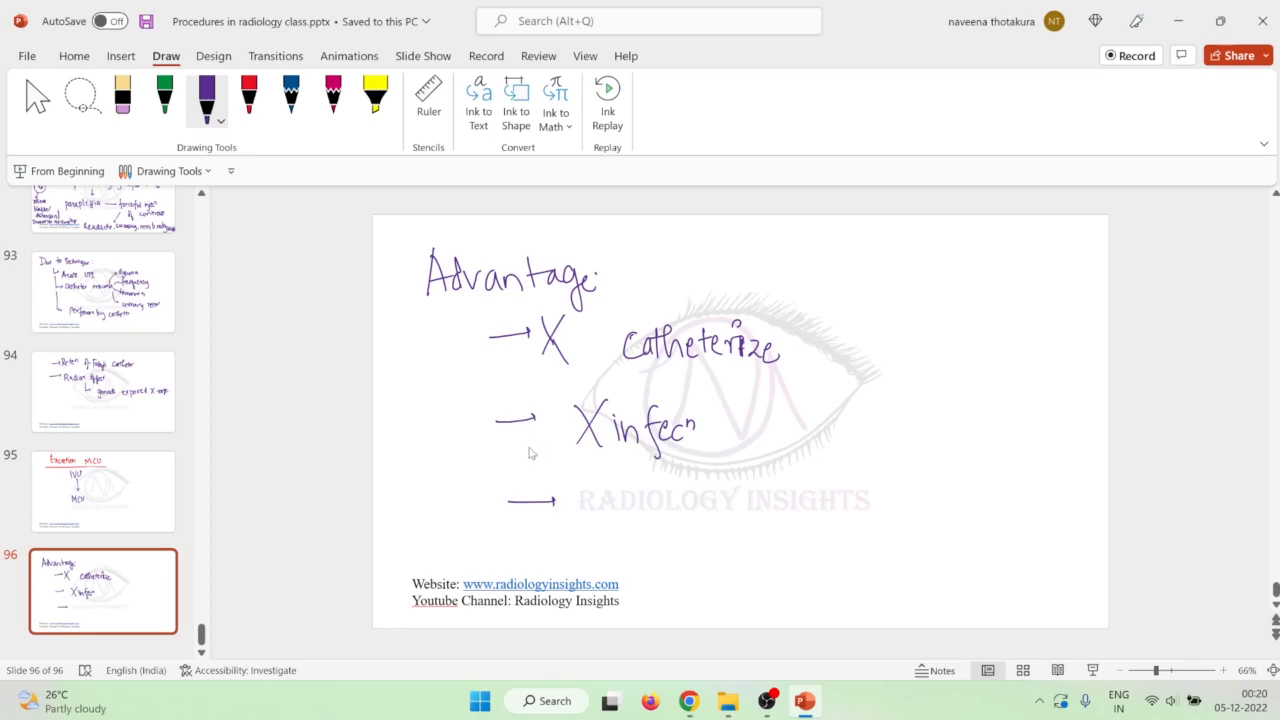
{"action": "mouse_move", "coordinate": [540, 448]}
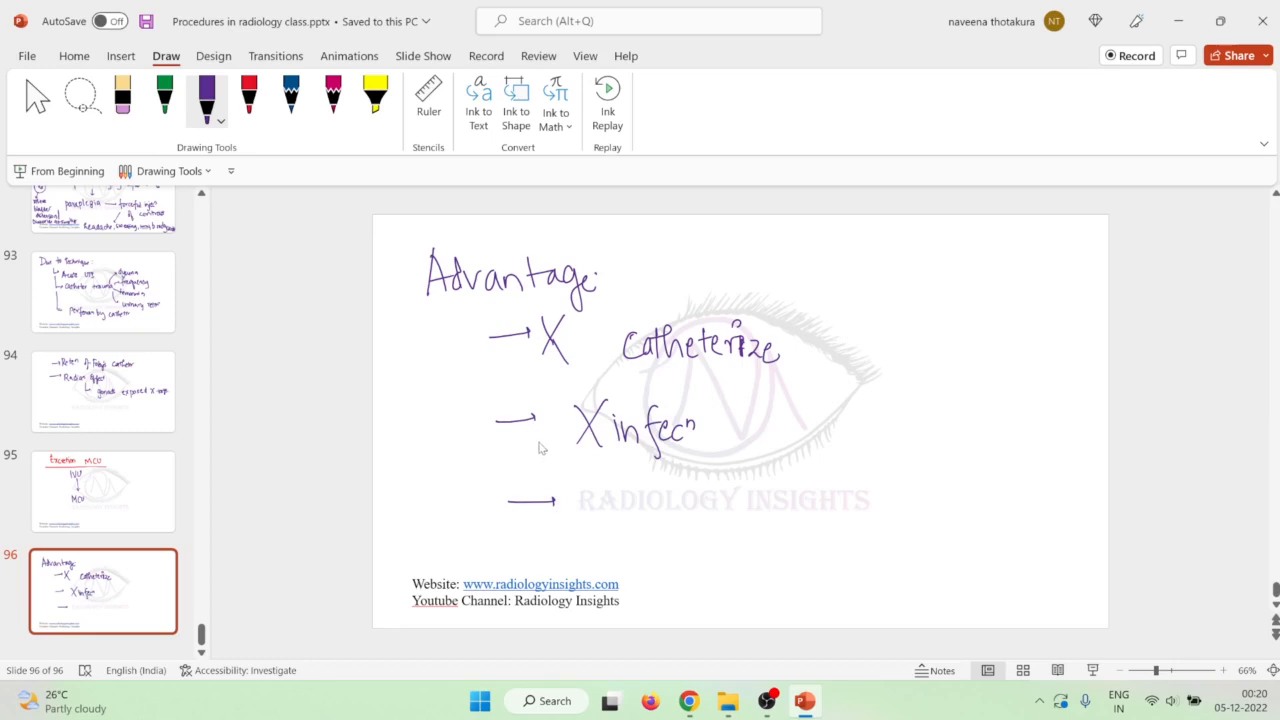
{"action": "mouse_move", "coordinate": [532, 452]}
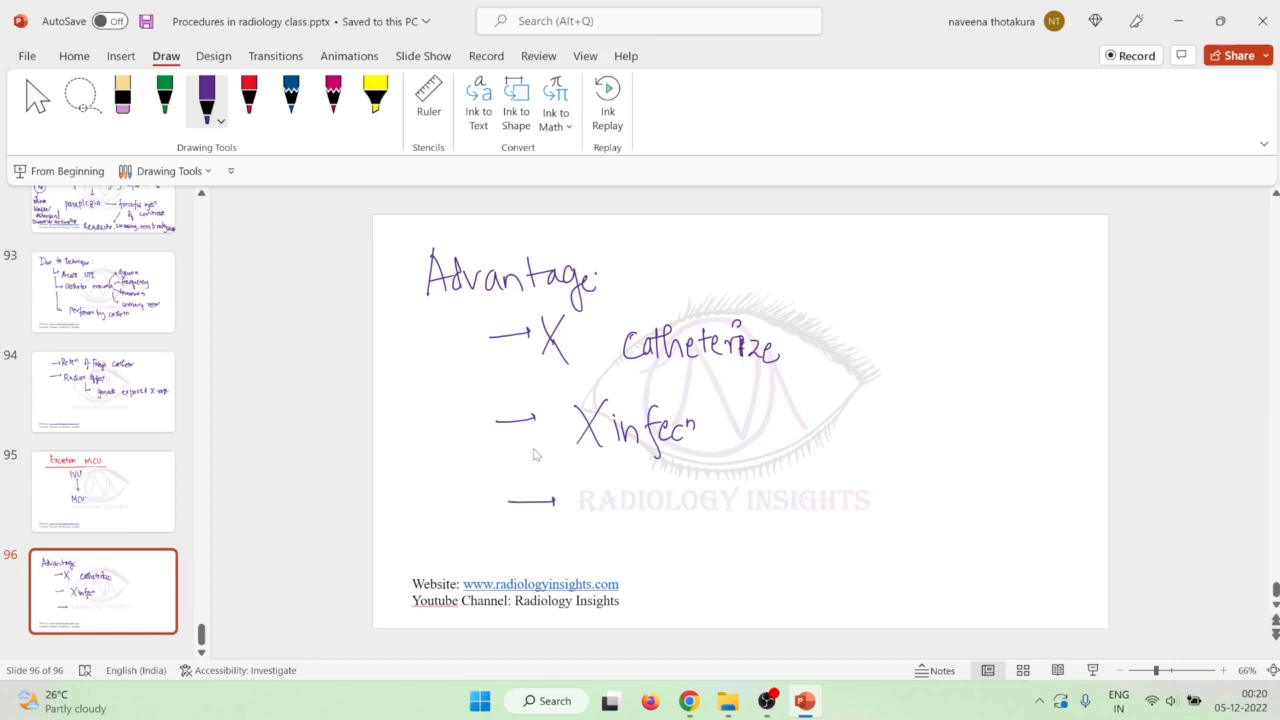
{"action": "mouse_move", "coordinate": [504, 480]}
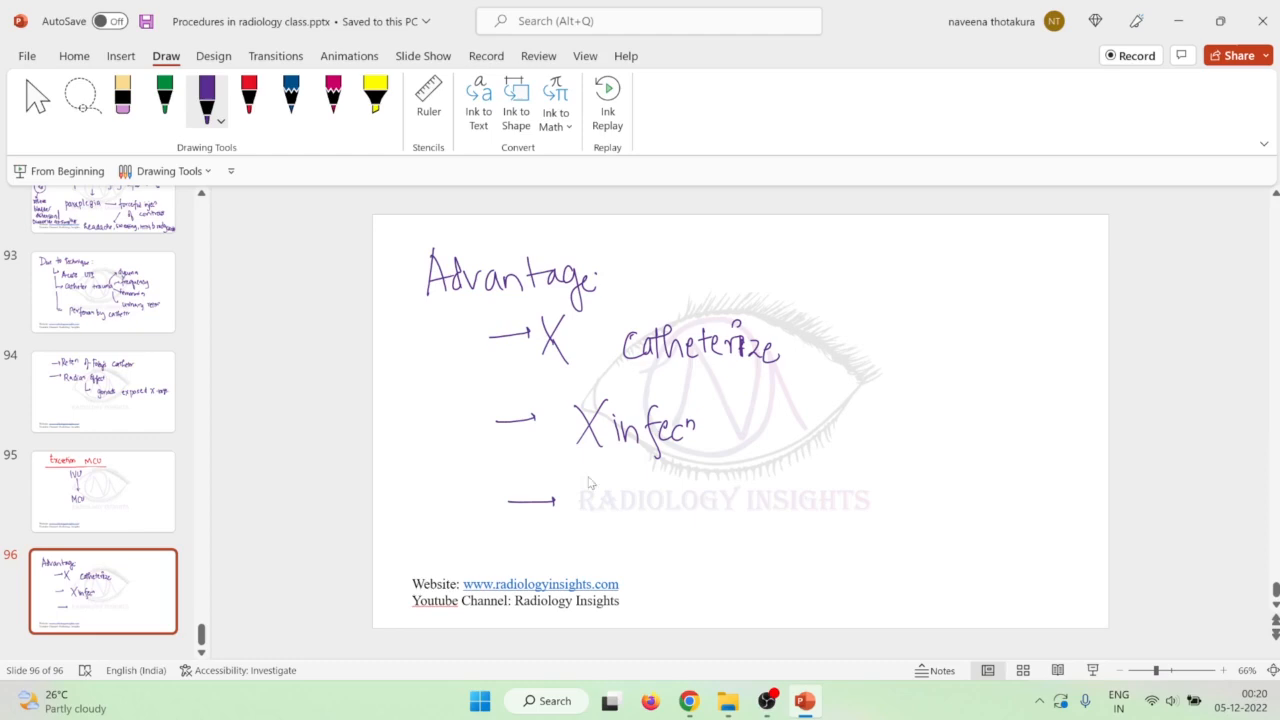
{"action": "mouse_move", "coordinate": [636, 484]}
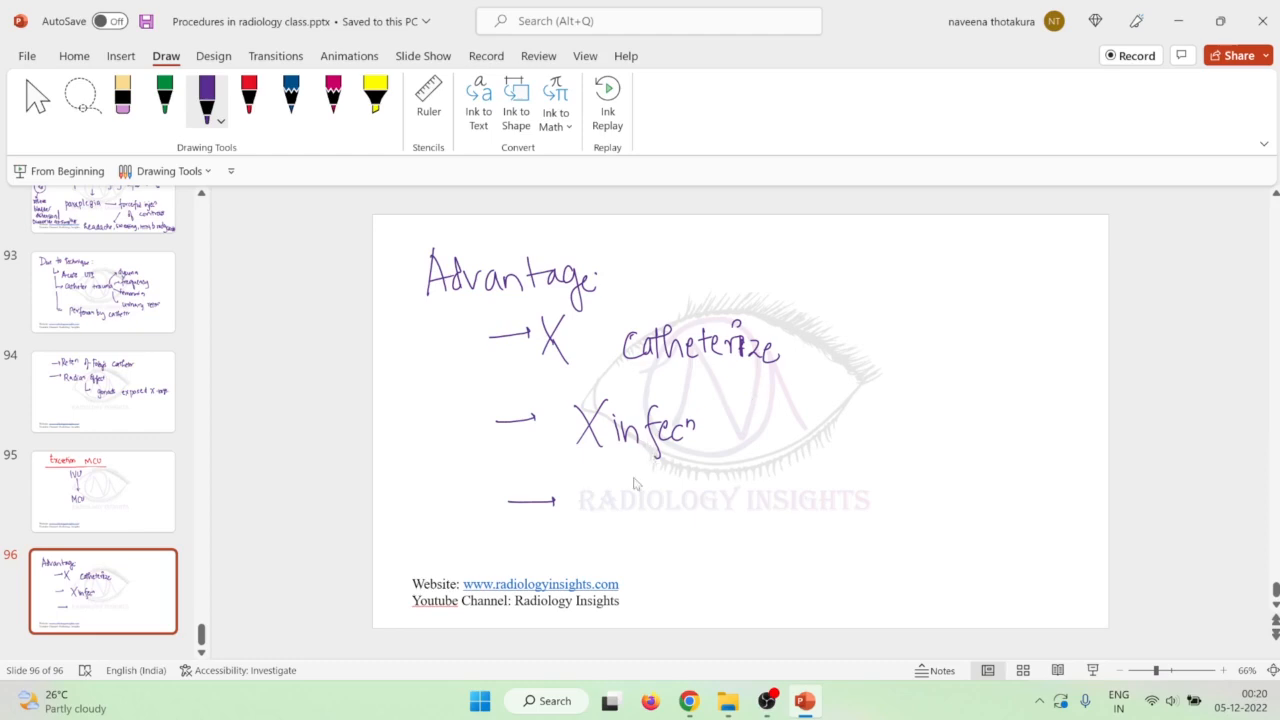
Handwrite the third arrowed advantage, the physiological point, completing slide 96.
{"action": "left_click_drag", "start_coordinate": [604, 498], "coordinate": [610, 544]}
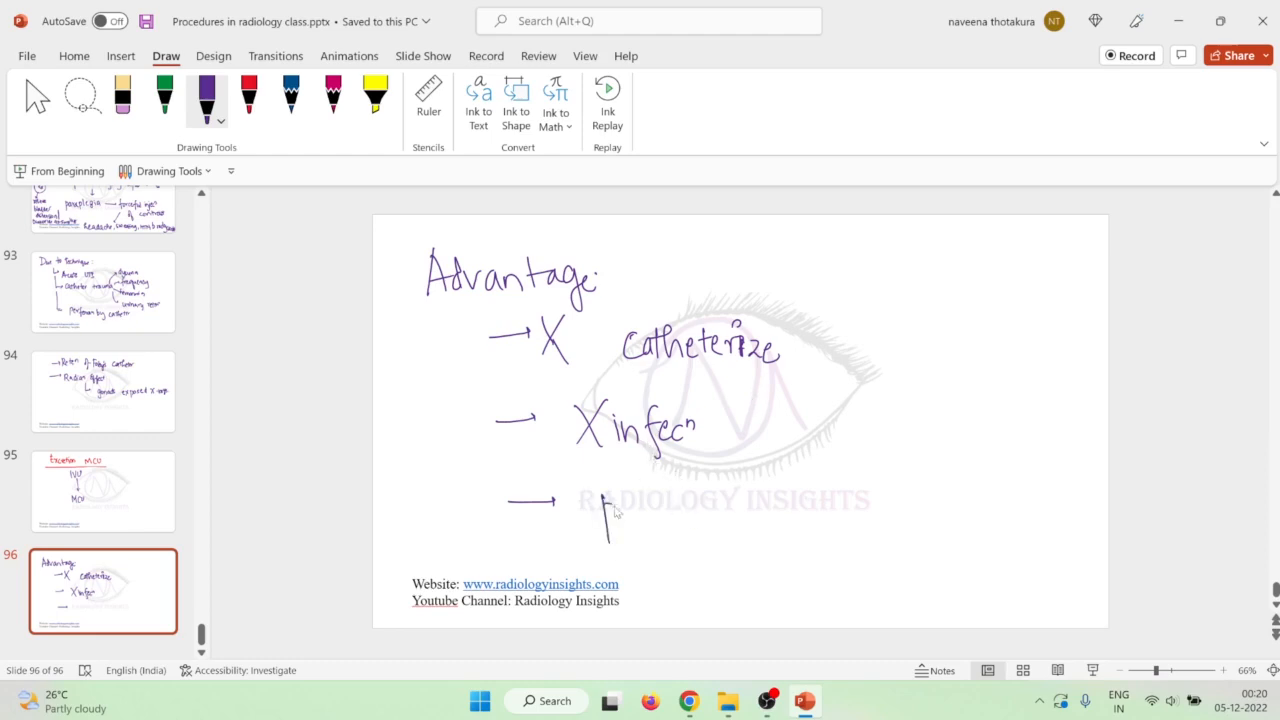
{"action": "left_click_drag", "start_coordinate": [604, 530], "coordinate": [700, 520]}
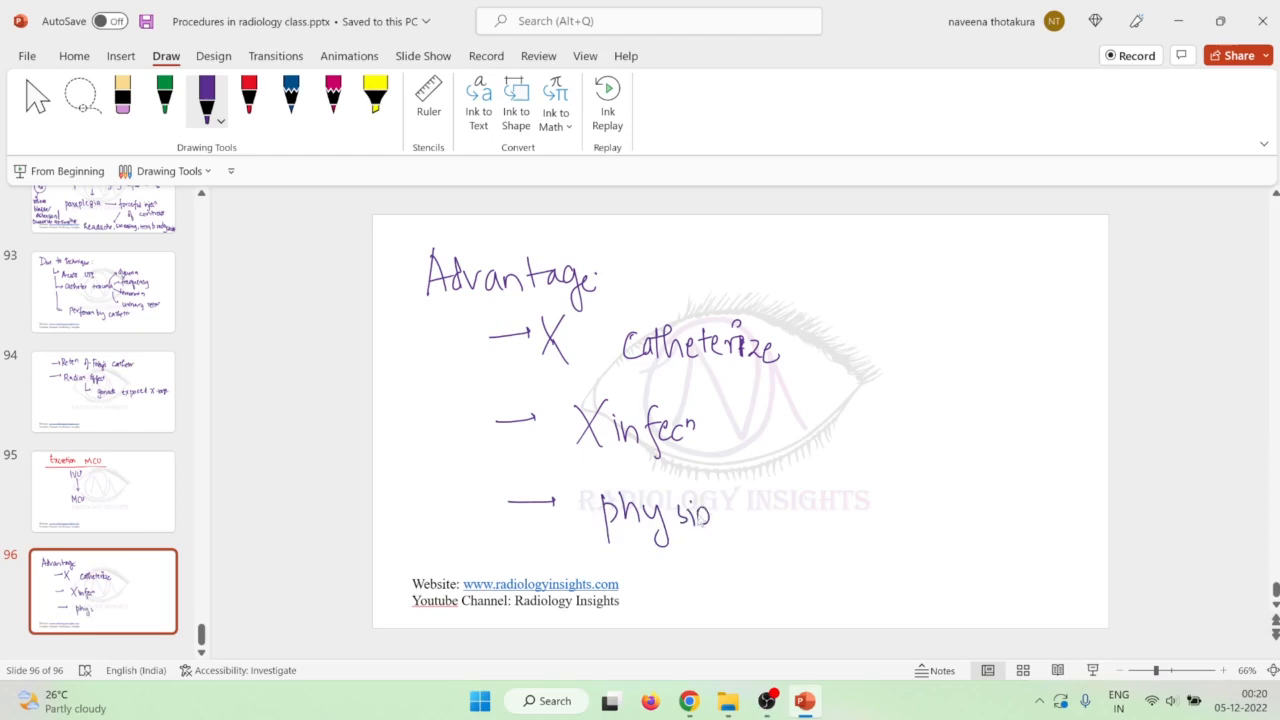
{"action": "left_click_drag", "start_coordinate": [700, 516], "coordinate": [790, 520]}
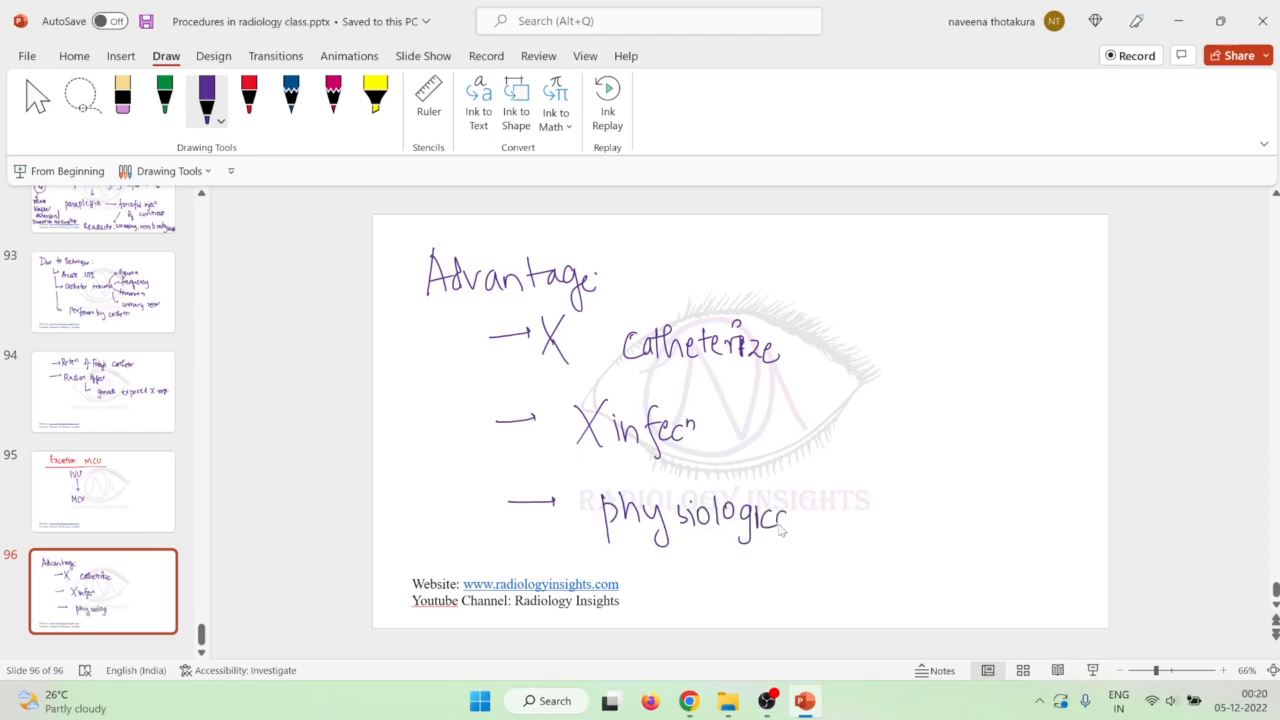
{"action": "left_click_drag", "start_coordinate": [790, 524], "coordinate": [880, 544]}
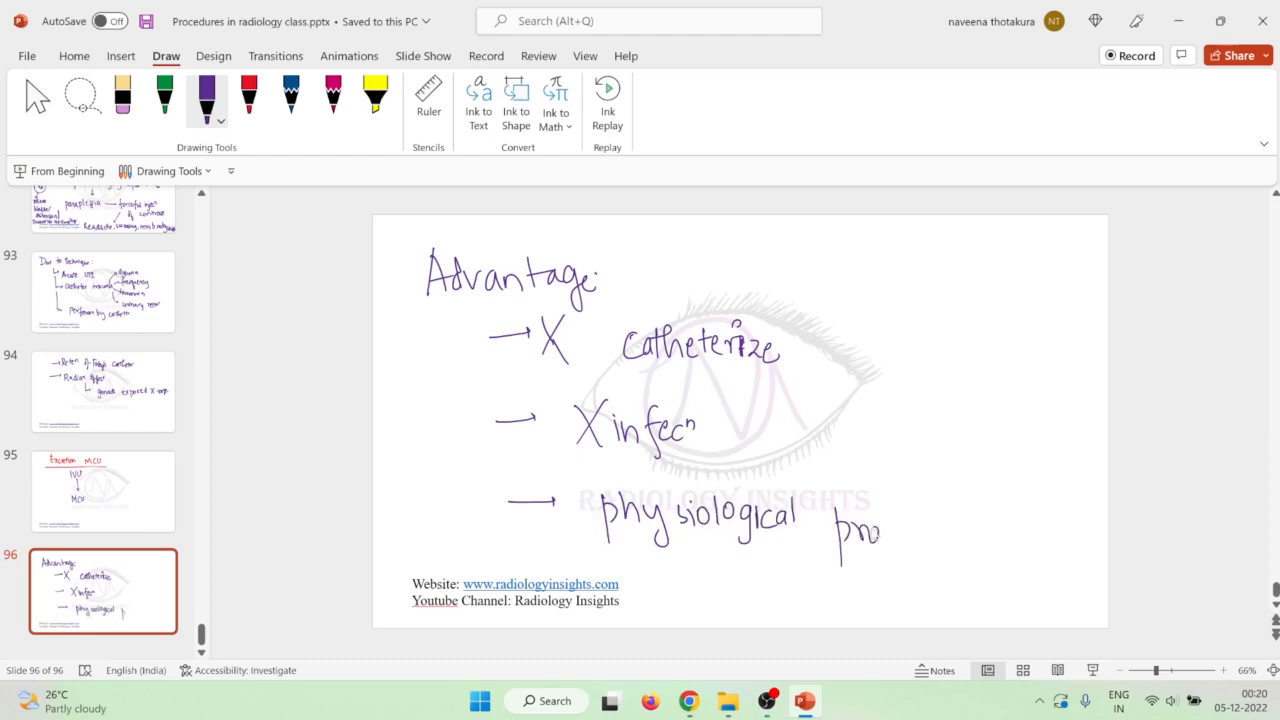
{"action": "left_click_drag", "start_coordinate": [844, 536], "coordinate": [960, 536]}
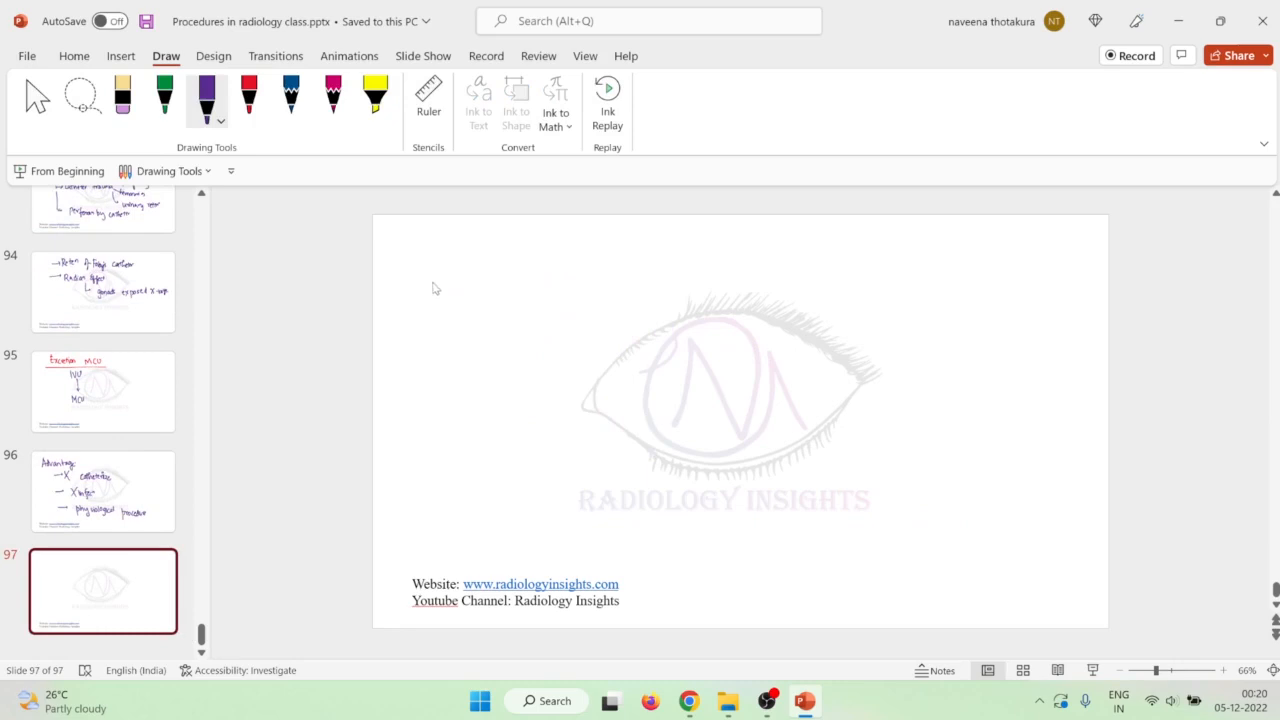
Handwrite the 'Disadv:-' heading and first point 'visualization not adequate' on slide 97.
{"action": "left_click_drag", "start_coordinate": [410, 290], "coordinate": [484, 284]}
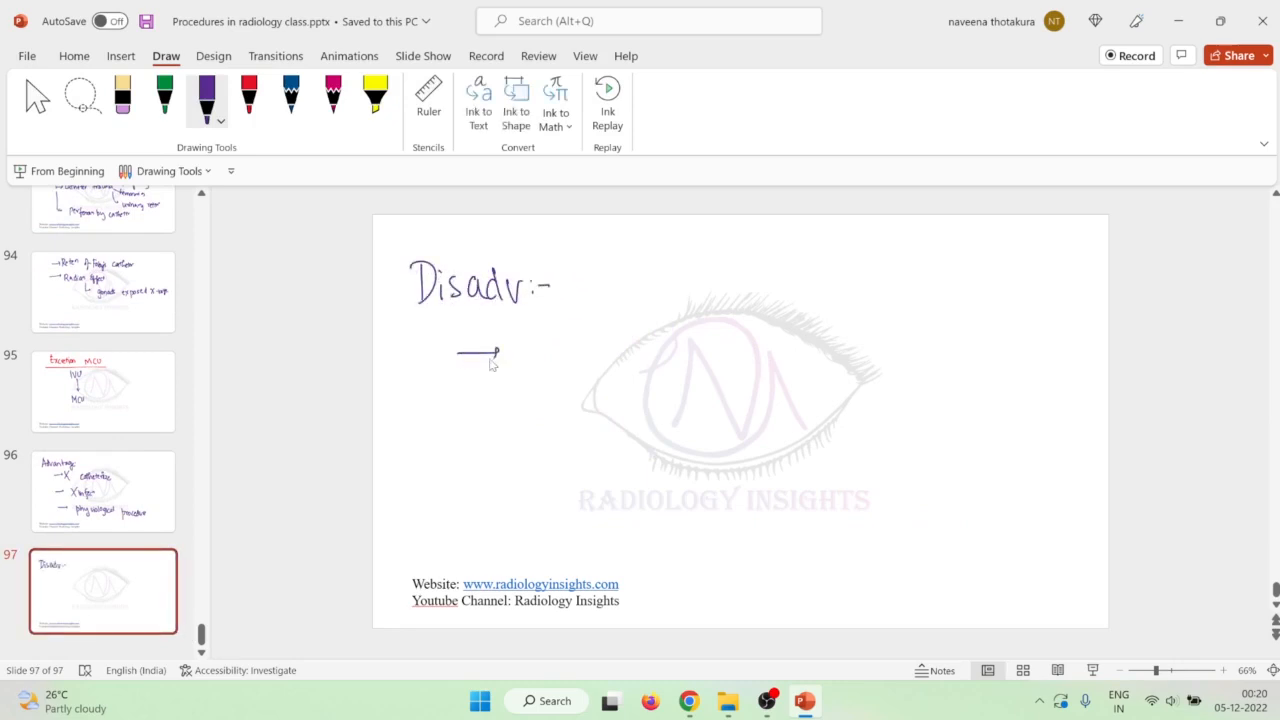
{"action": "left_click_drag", "start_coordinate": [524, 360], "coordinate": [570, 360]}
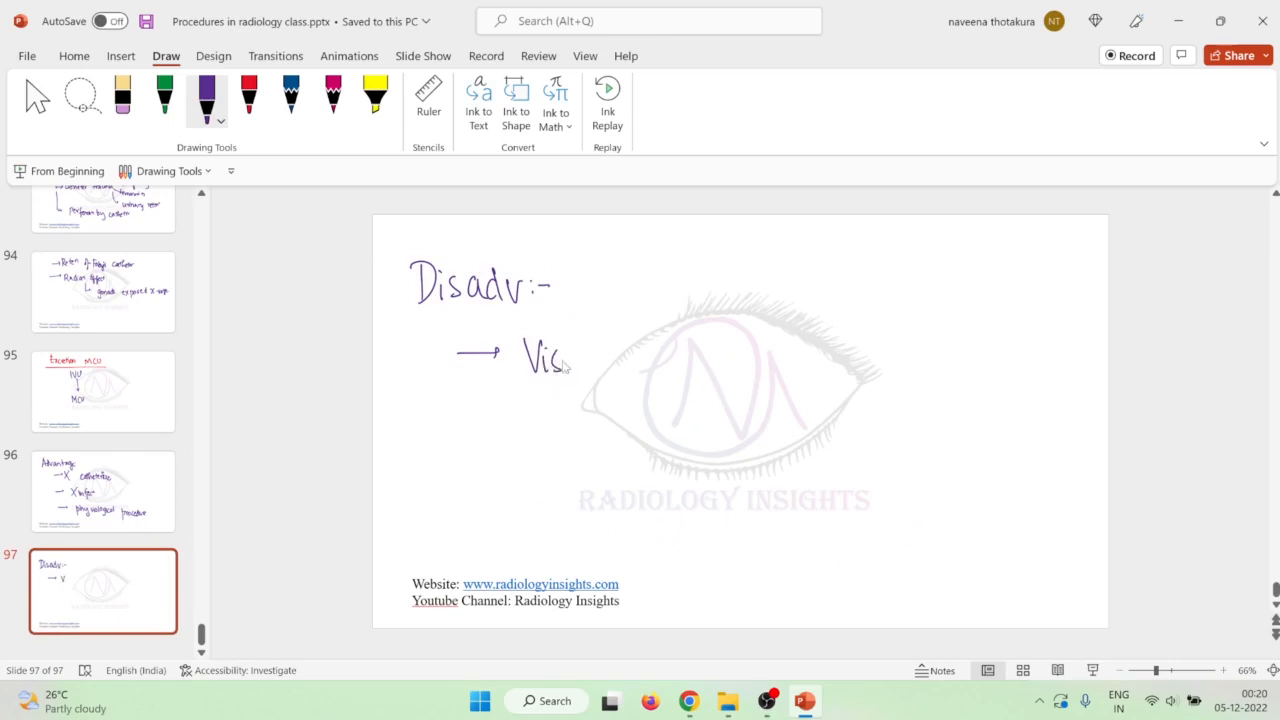
{"action": "left_click_drag", "start_coordinate": [570, 358], "coordinate": [640, 364]}
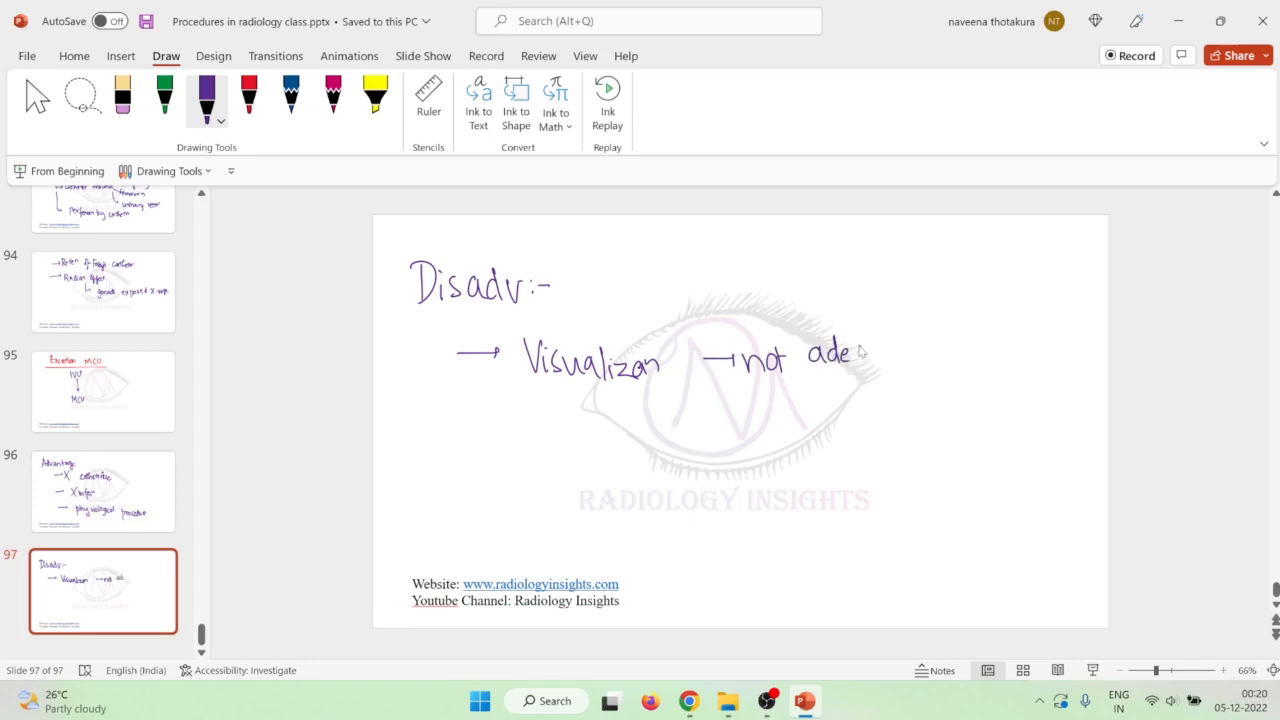
{"action": "left_click_drag", "start_coordinate": [856, 370], "coordinate": [920, 376]}
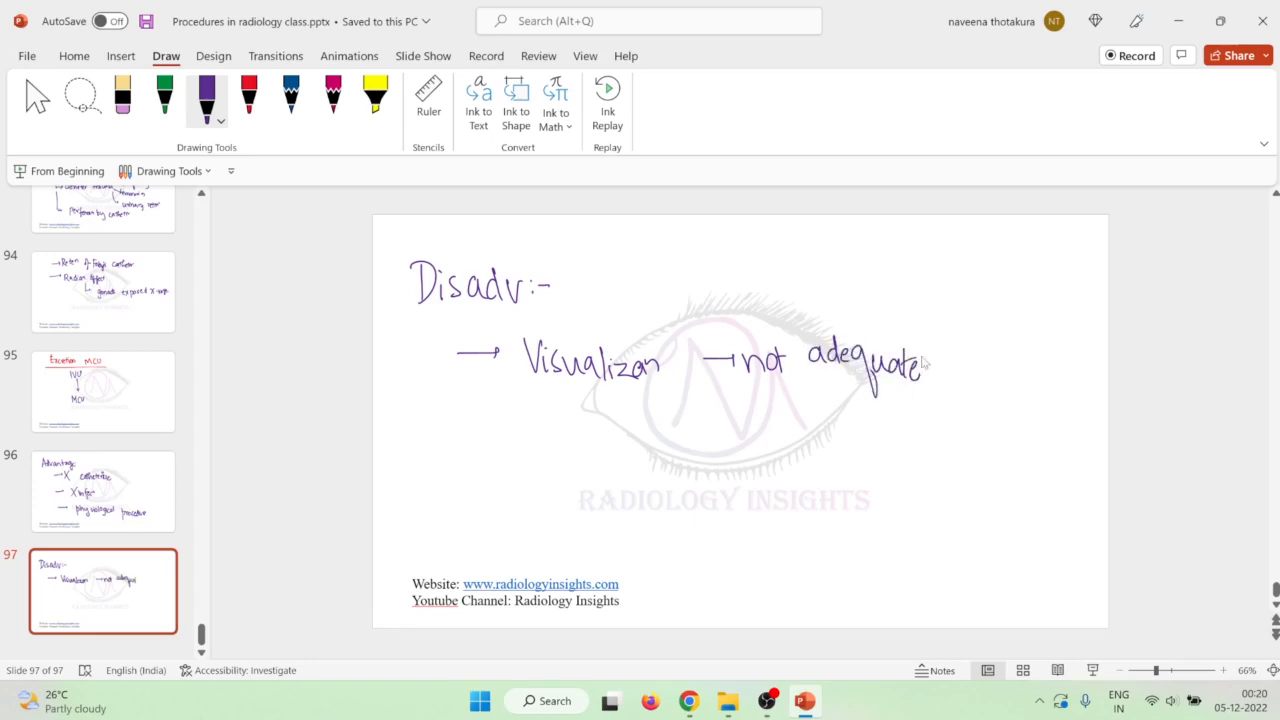
Add the arrowed points 'longer time' and 'VUR not visualized'.
{"action": "left_click_drag", "start_coordinate": [464, 442], "coordinate": [530, 442]}
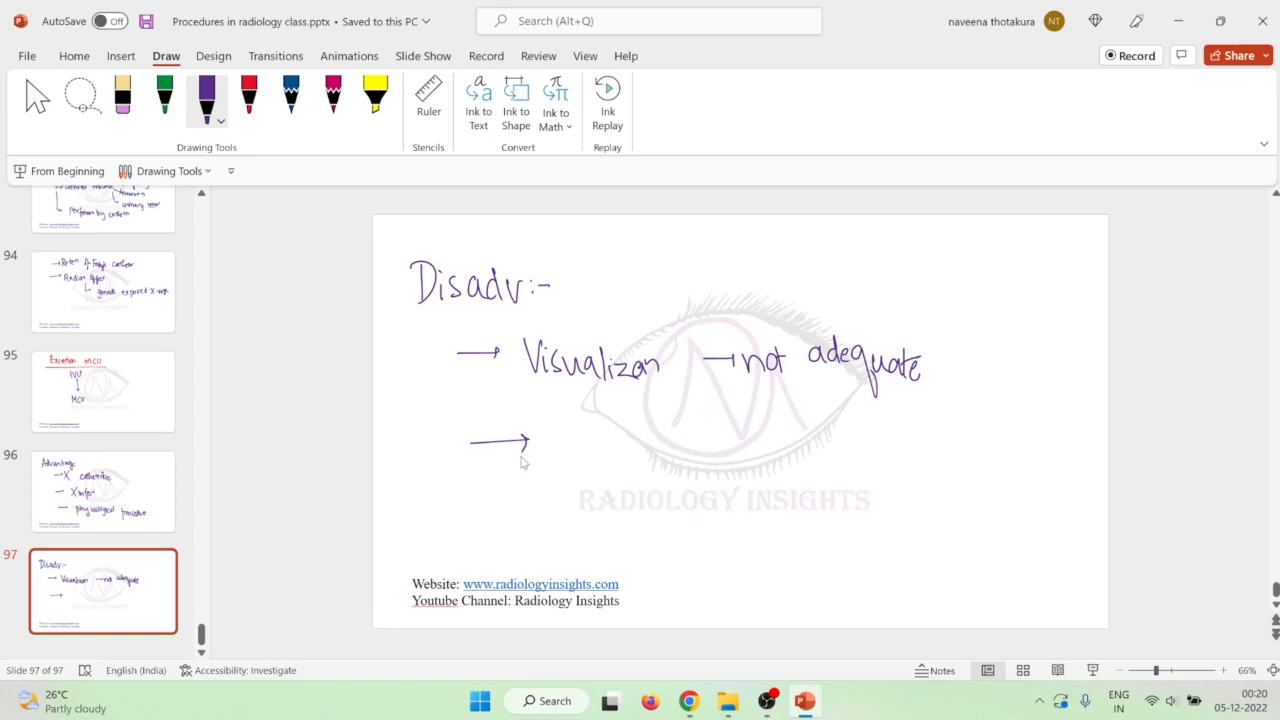
{"action": "mouse_move", "coordinate": [558, 432]}
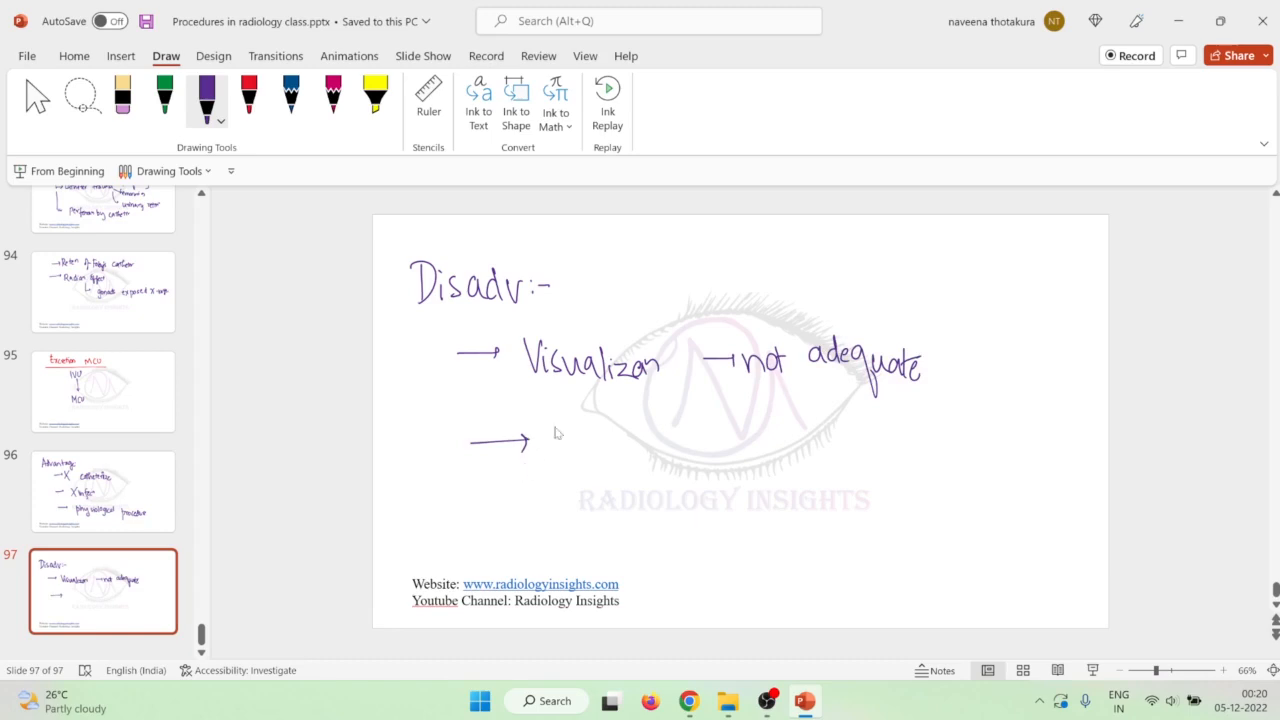
{"action": "left_click_drag", "start_coordinate": [556, 430], "coordinate": [620, 460]}
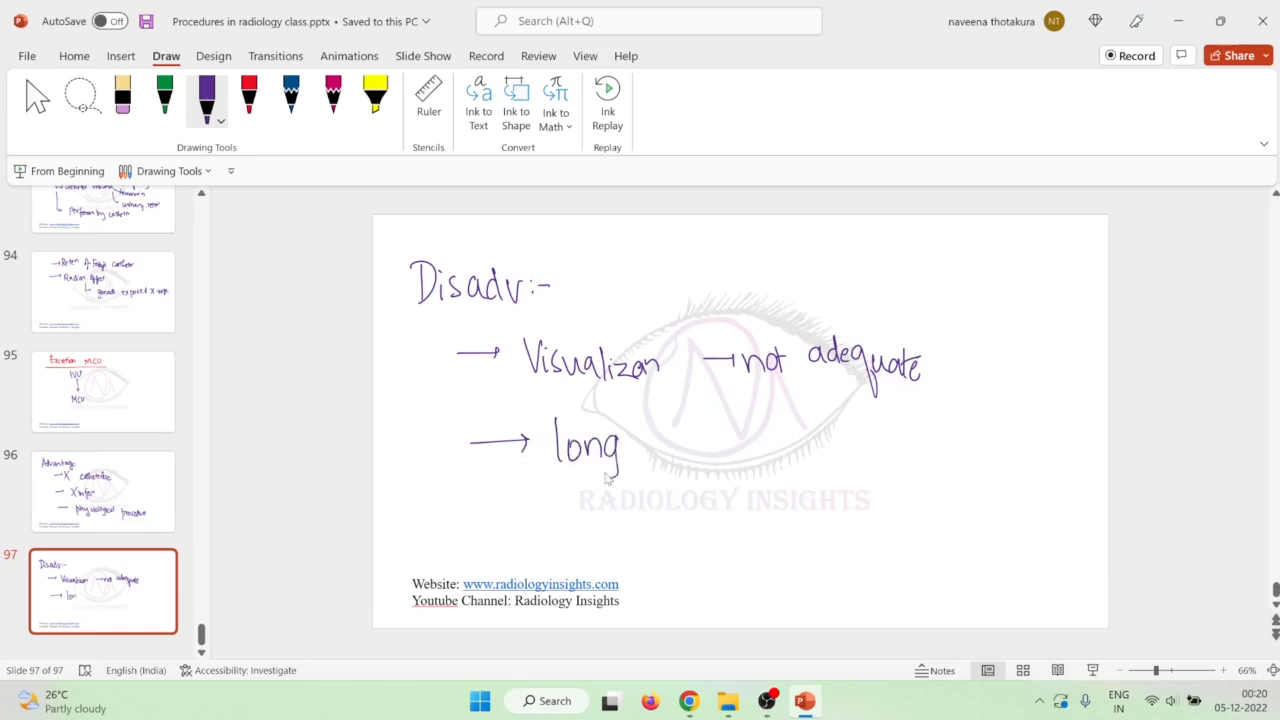
{"action": "left_click_drag", "start_coordinate": [620, 444], "coordinate": [710, 444]}
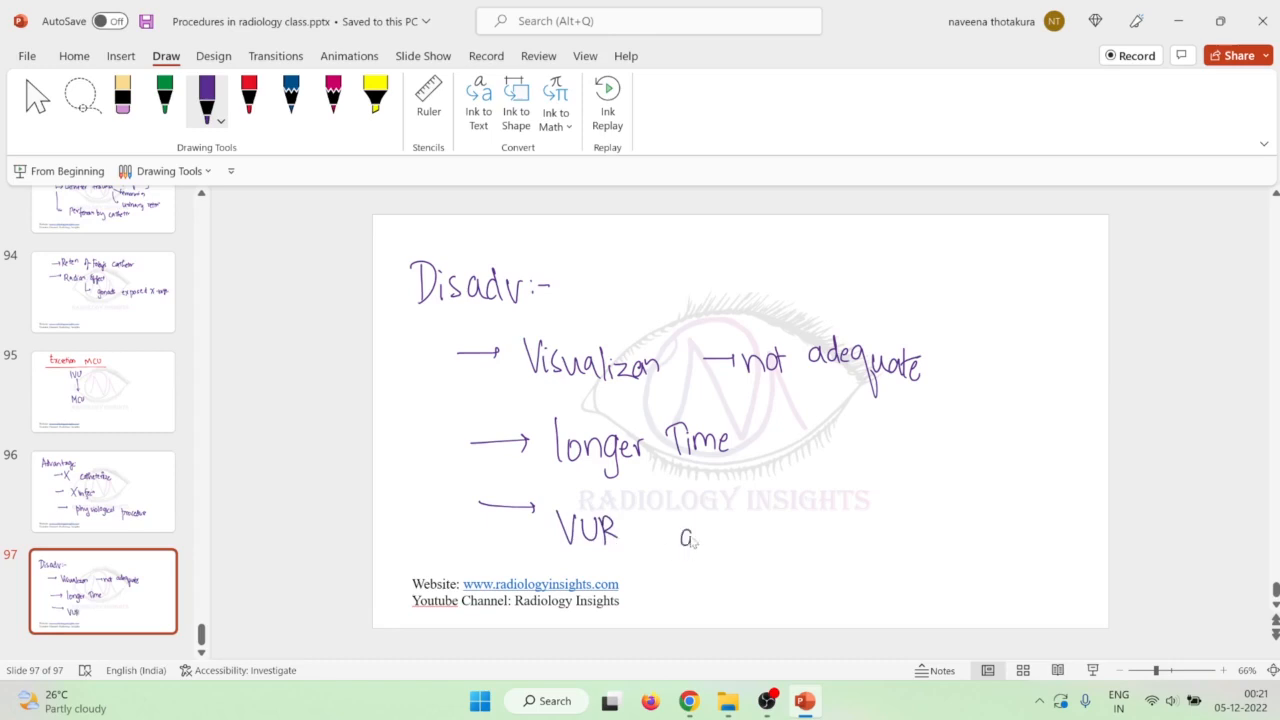
{"action": "left_click_drag", "start_coordinate": [680, 540], "coordinate": [770, 540]}
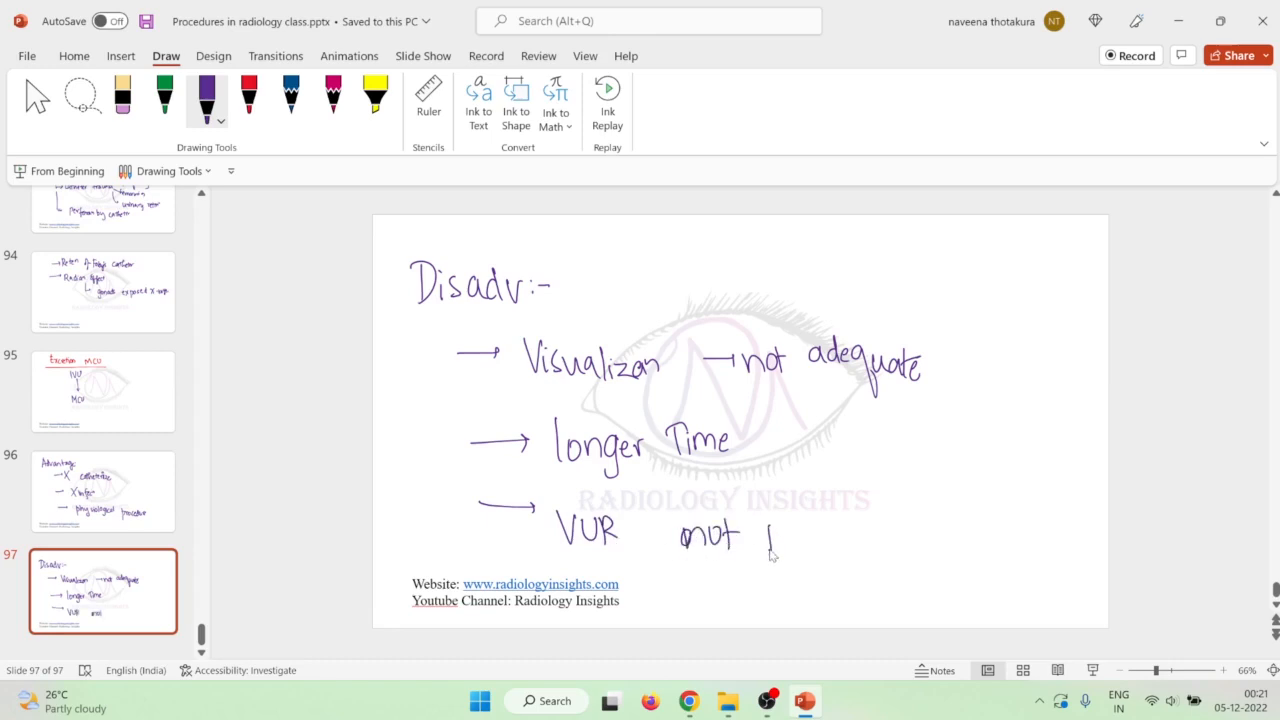
{"action": "left_click_drag", "start_coordinate": [770, 540], "coordinate": [800, 530]}
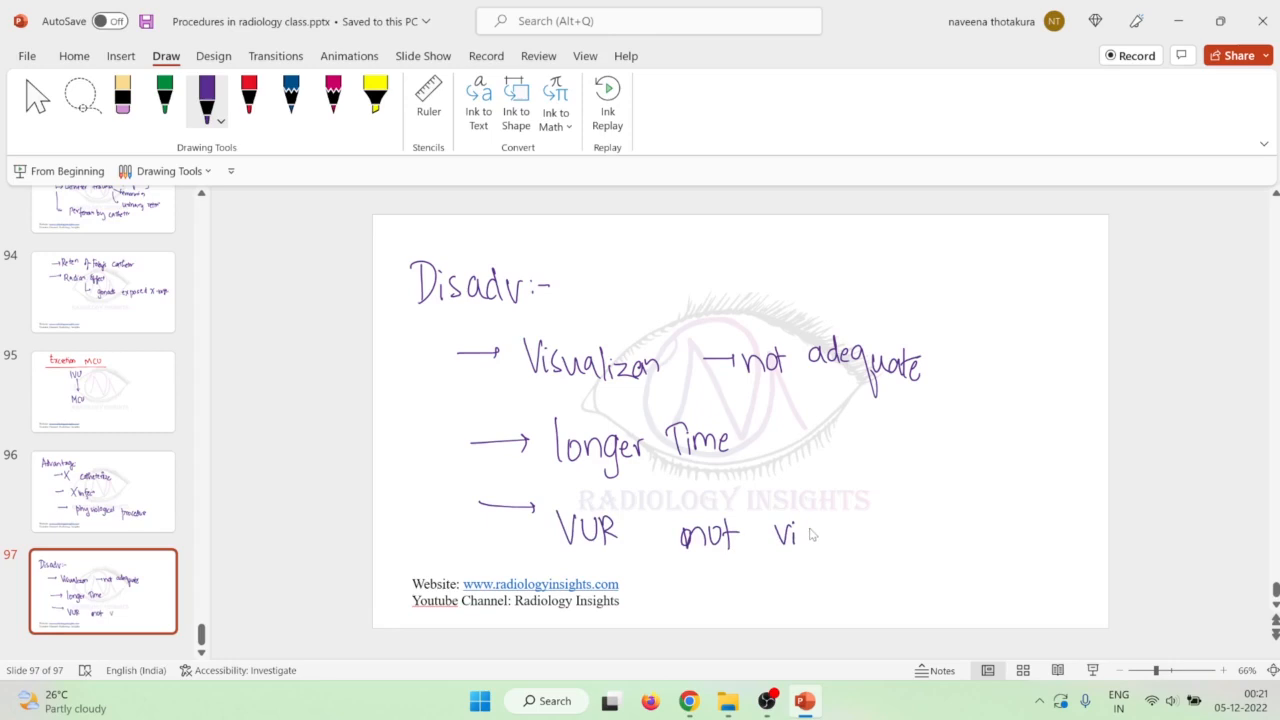
{"action": "left_click_drag", "start_coordinate": [800, 536], "coordinate": [890, 536]}
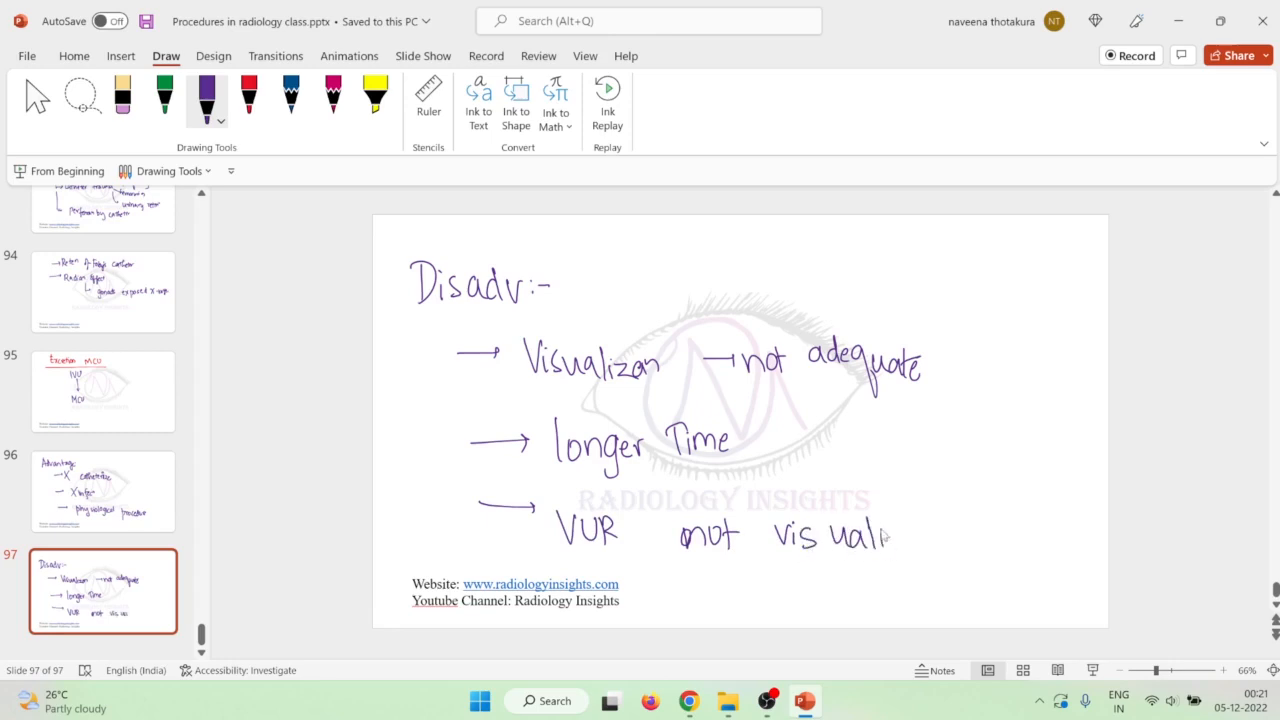
{"action": "left_click_drag", "start_coordinate": [890, 540], "coordinate": [950, 540]}
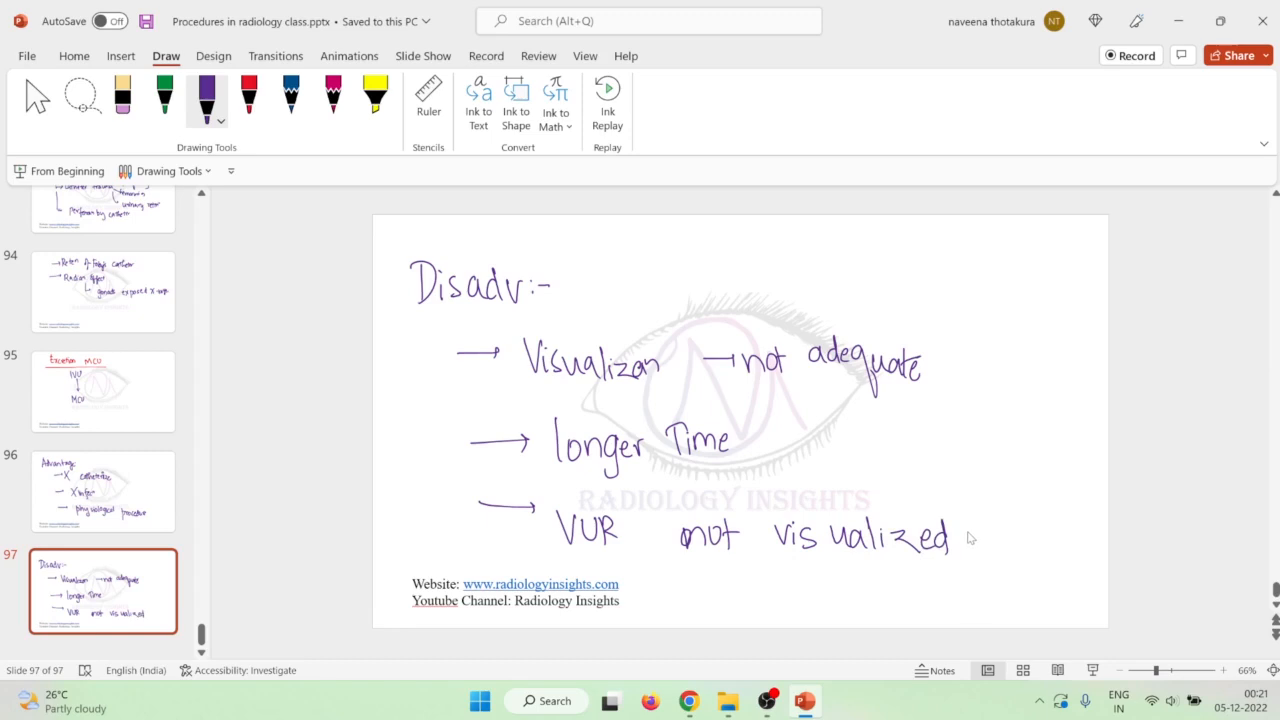
{"action": "mouse_move", "coordinate": [968, 536]}
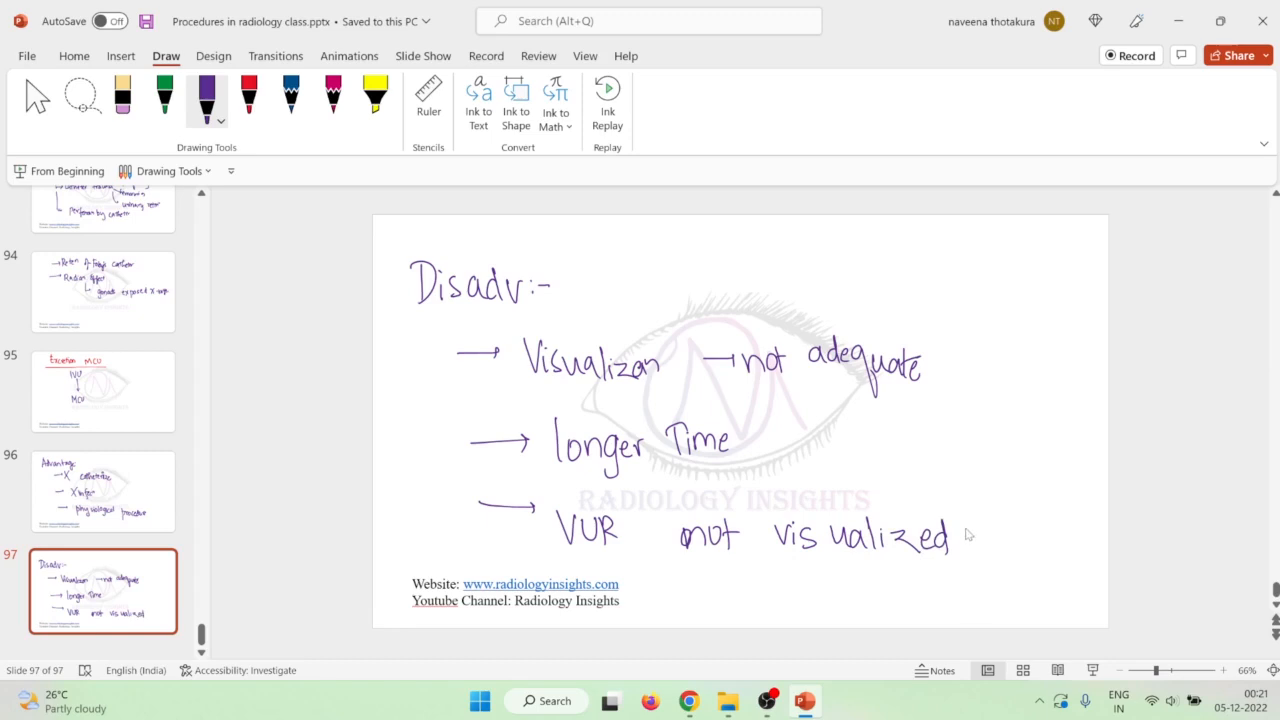
{"action": "mouse_move", "coordinate": [780, 644]}
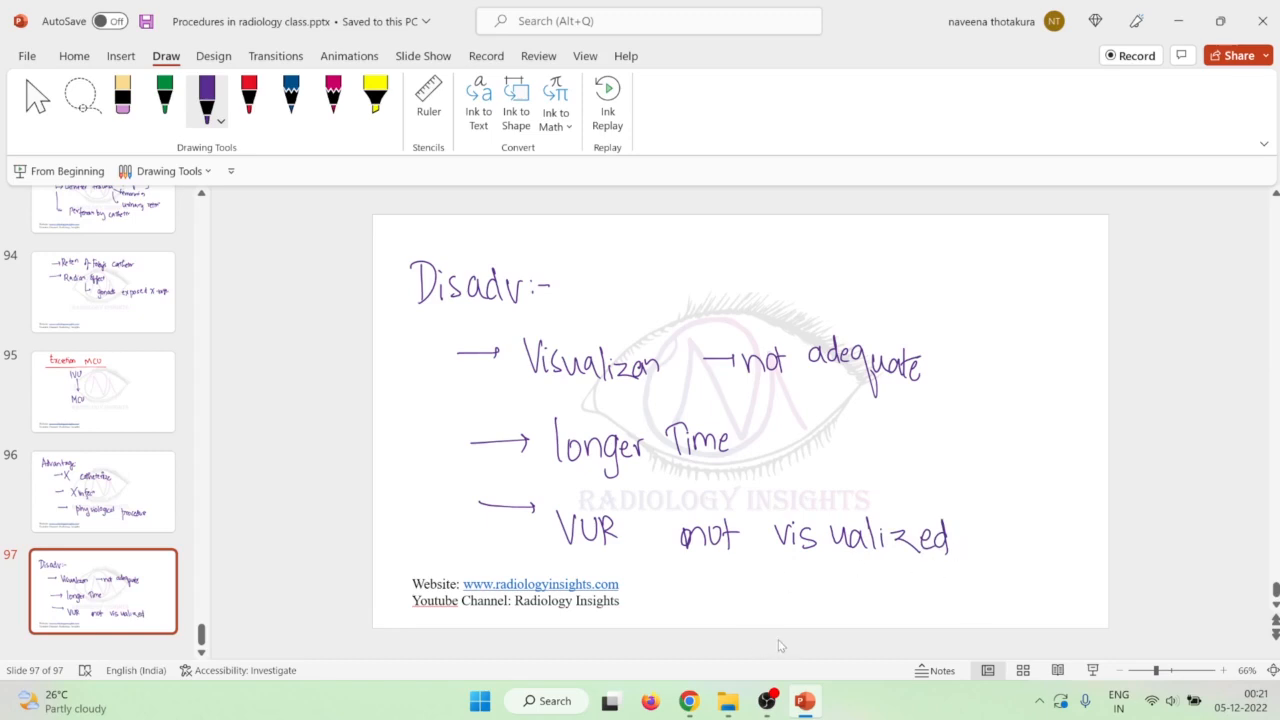